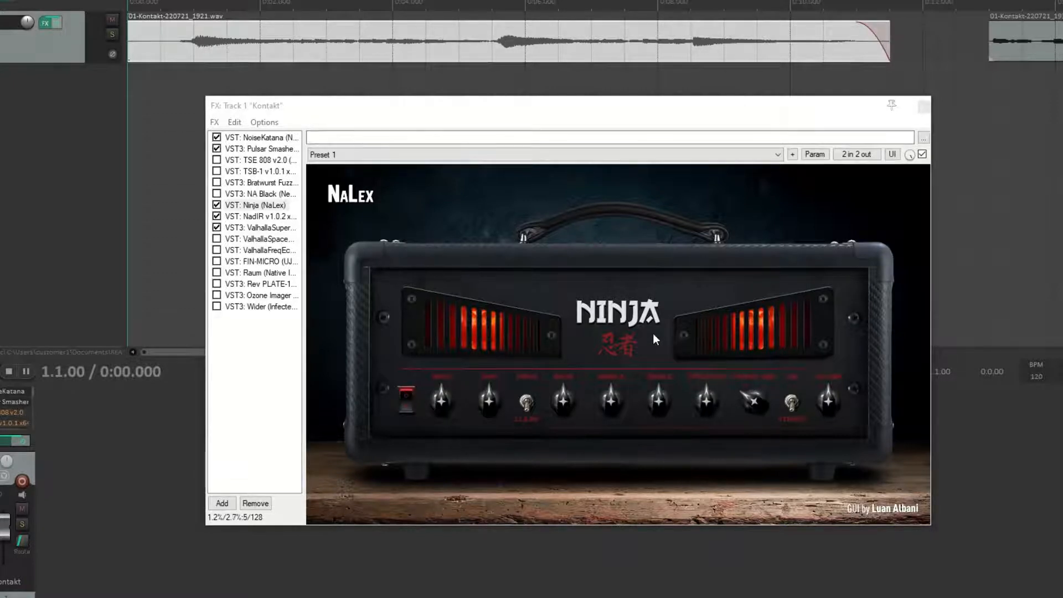
Step: Show NoiseKatana's interface, then bring up the NadIR cabinet loader in the Kontakt FX chain
left_click(263, 137)
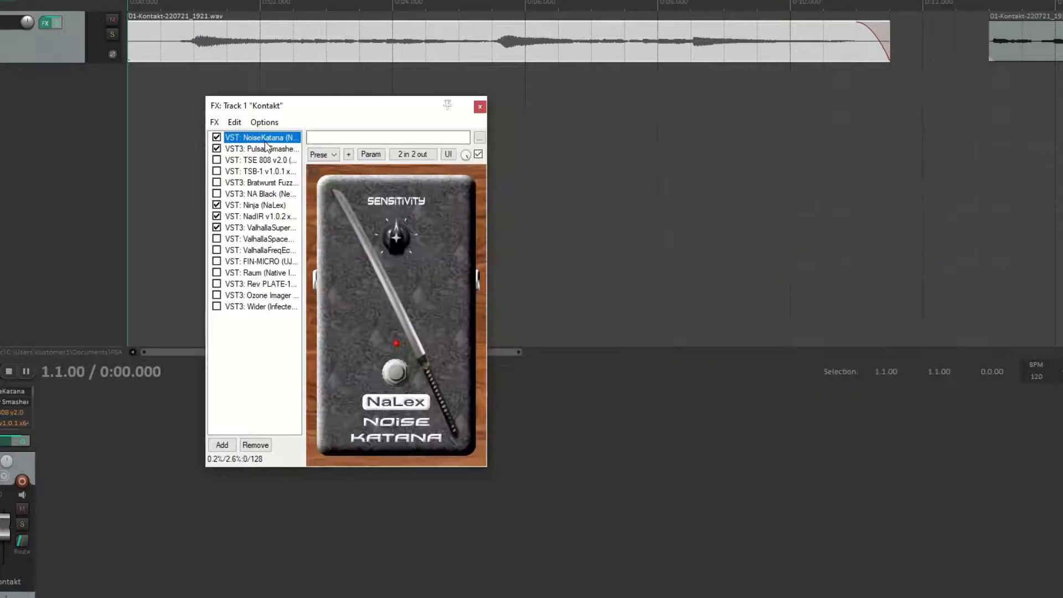
mouse_move(440, 293)
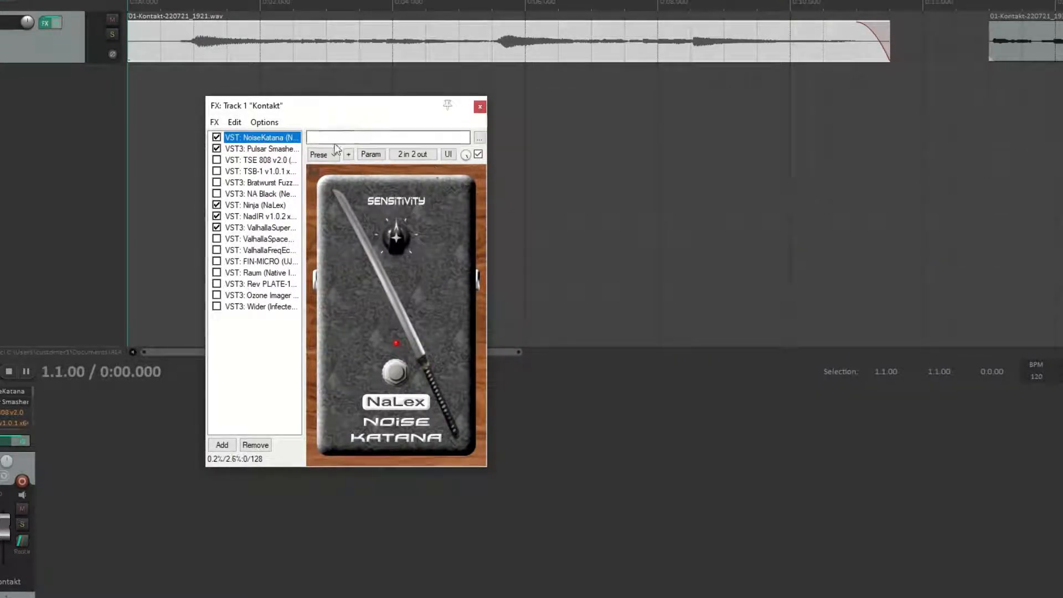
left_click(260, 216)
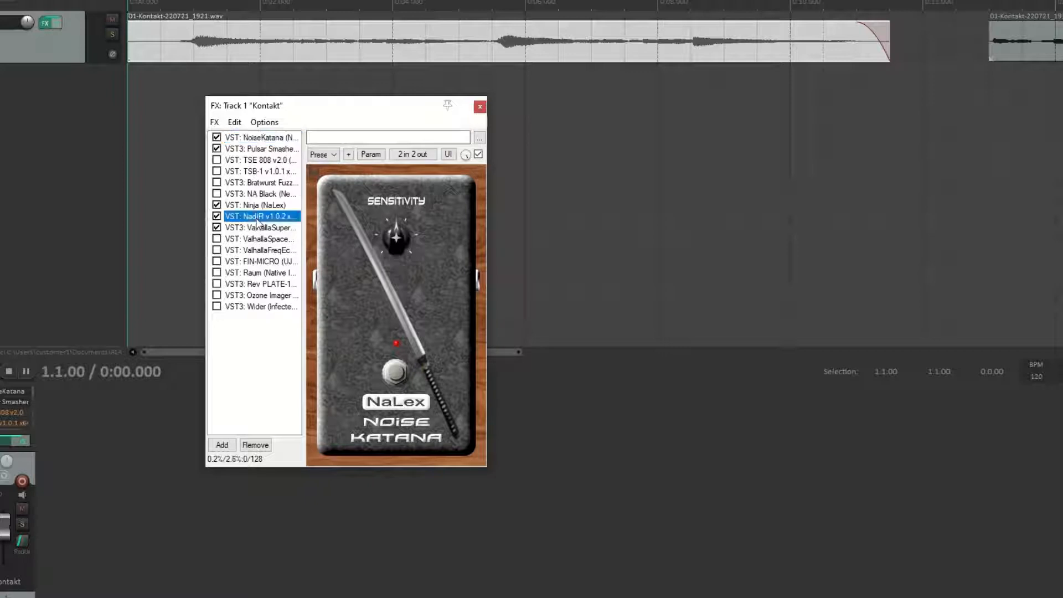
left_click(259, 216)
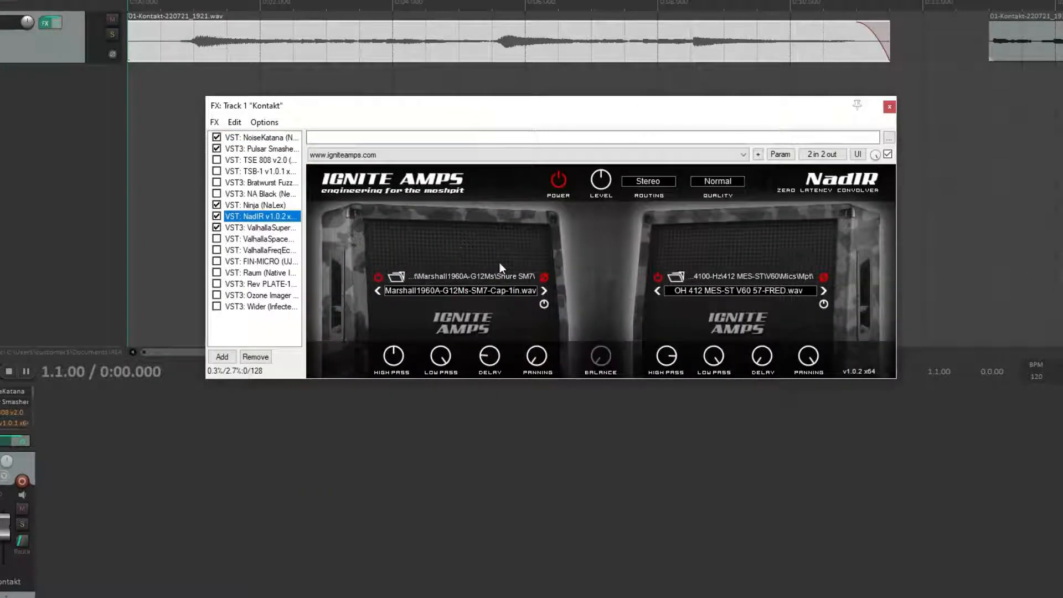
mouse_move(757, 221)
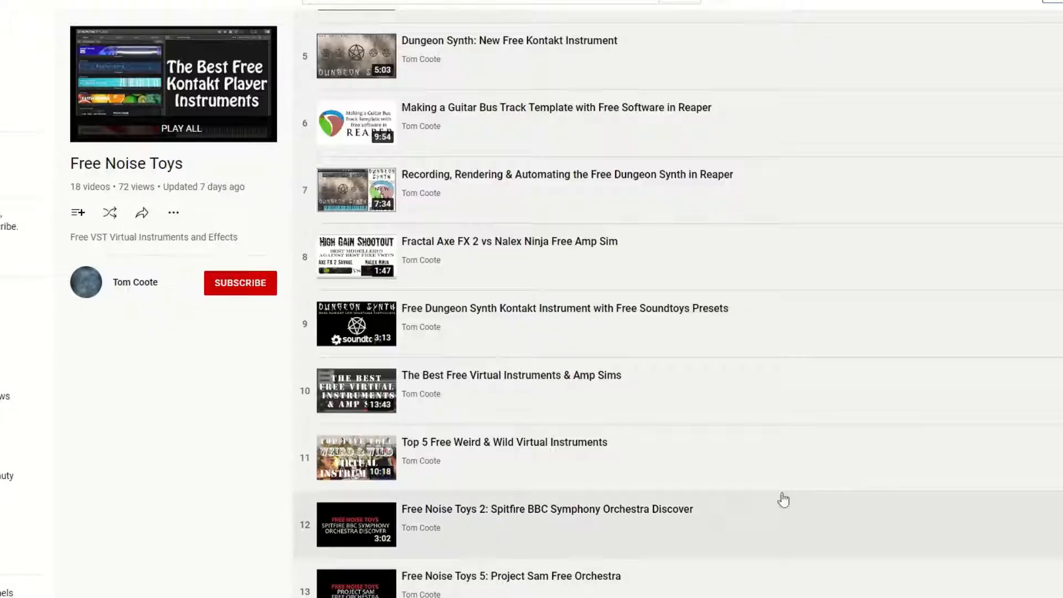
mouse_move(578, 406)
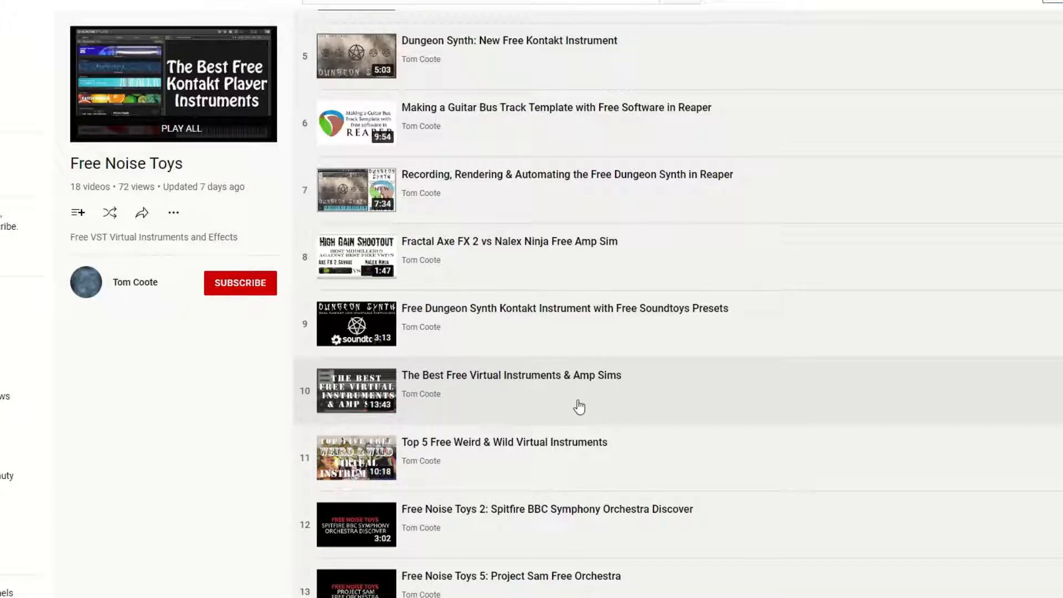
mouse_move(594, 399)
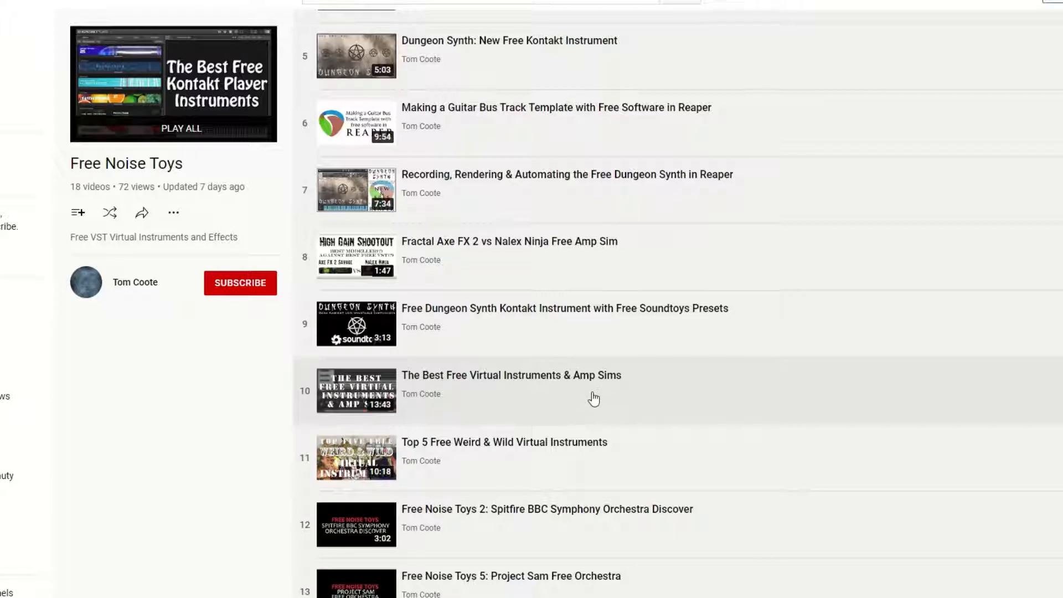
mouse_move(624, 253)
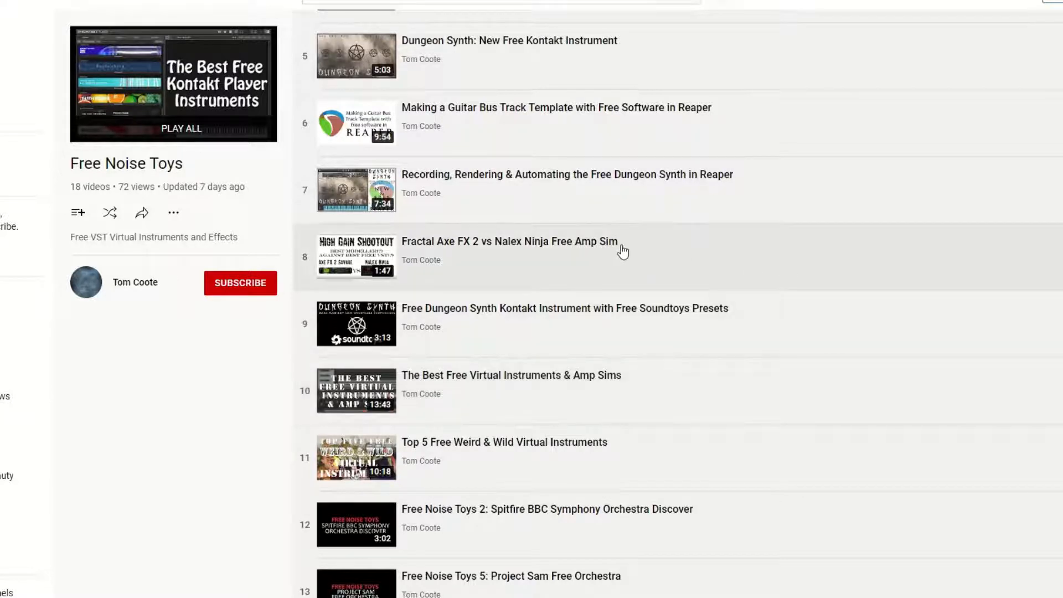
mouse_move(621, 251)
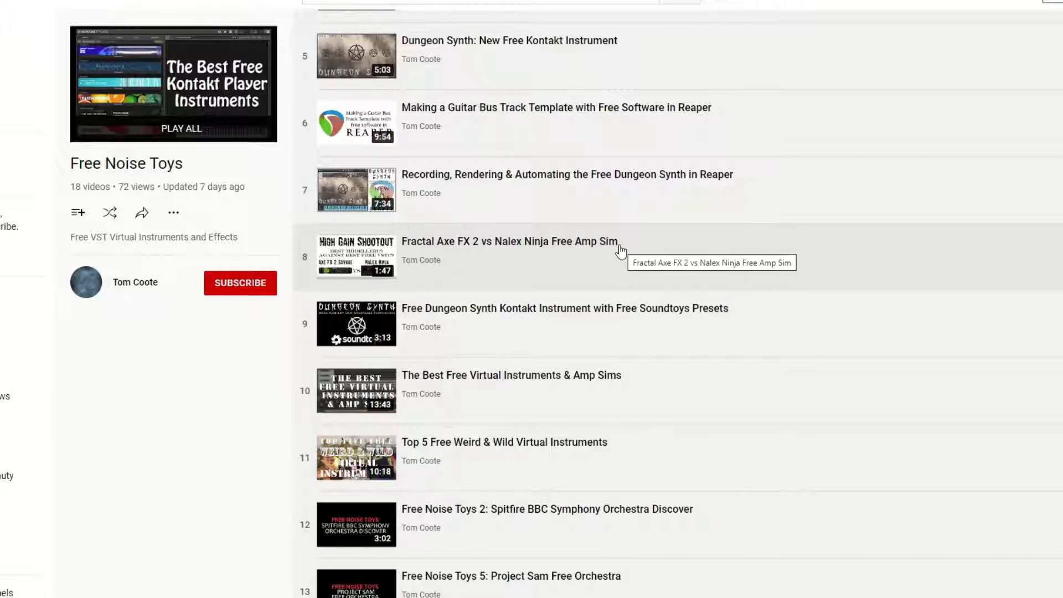
mouse_move(622, 259)
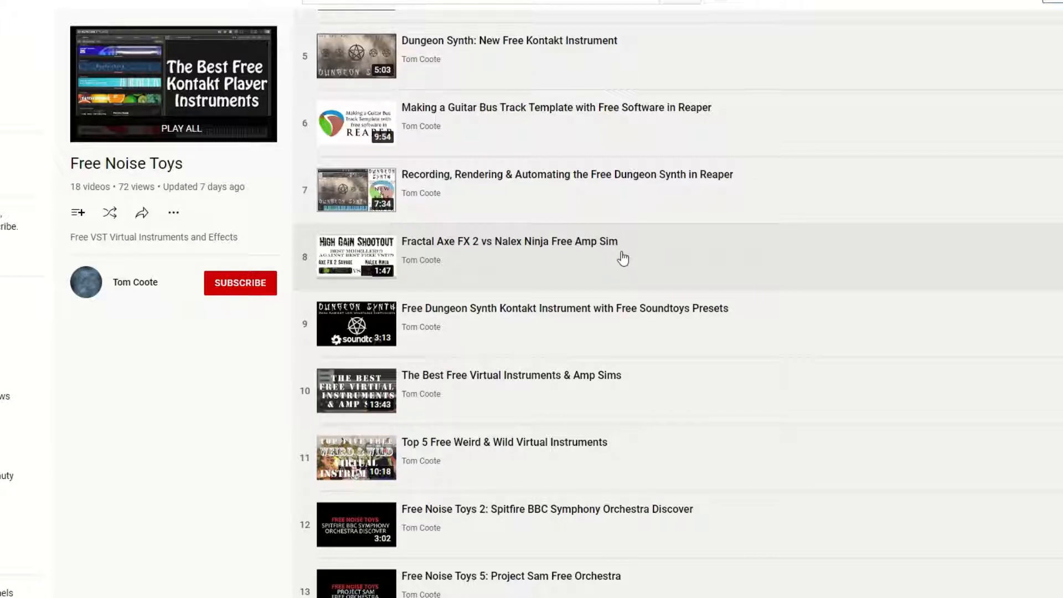
mouse_move(583, 260)
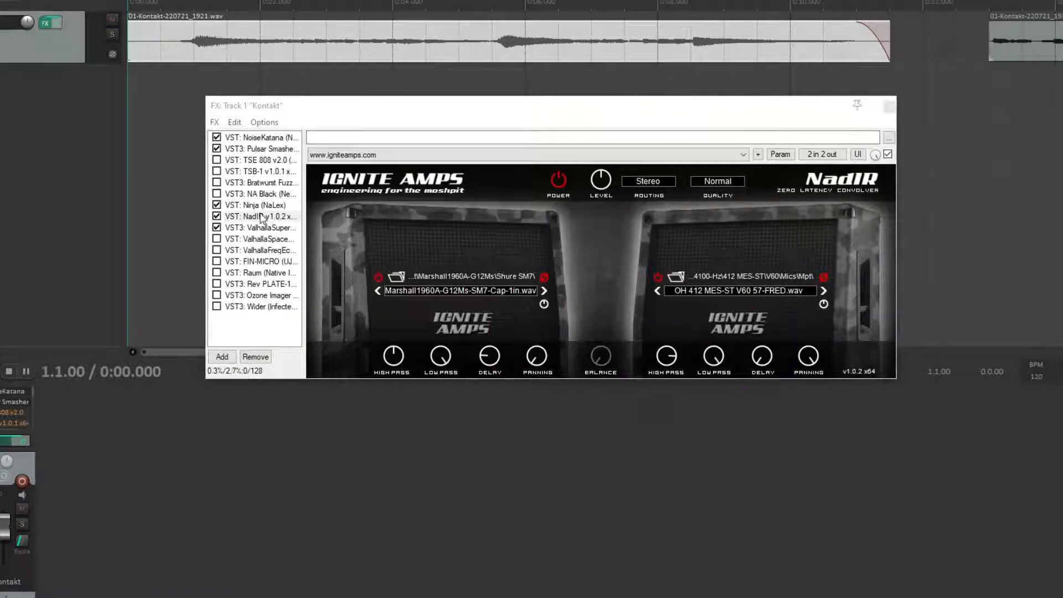
Step: Show the Ninja amp, switch off ValhallaSupermassive, and stop playback
left_click(257, 205)
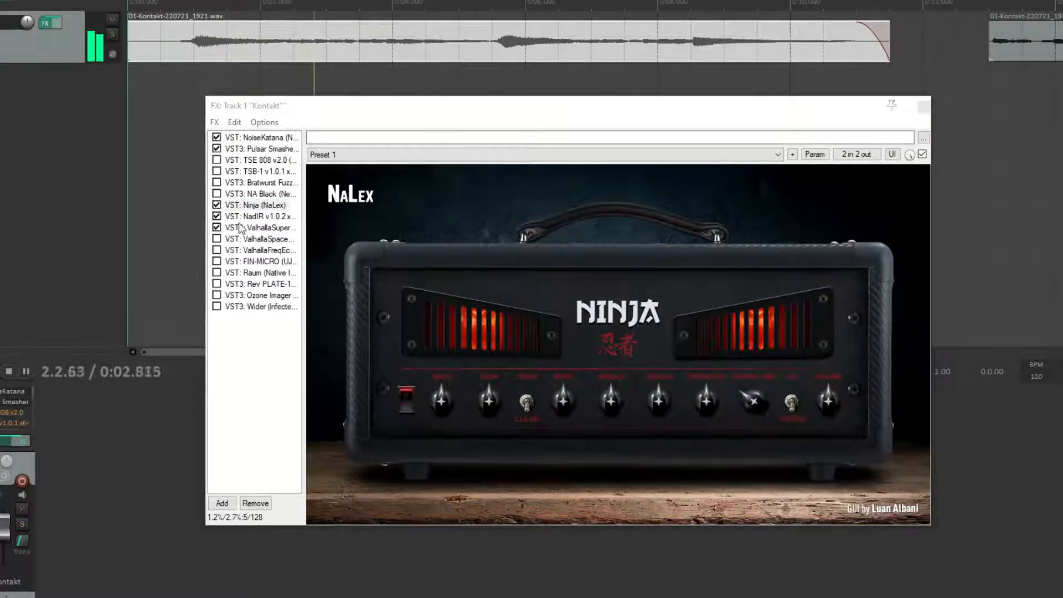
left_click(258, 205)
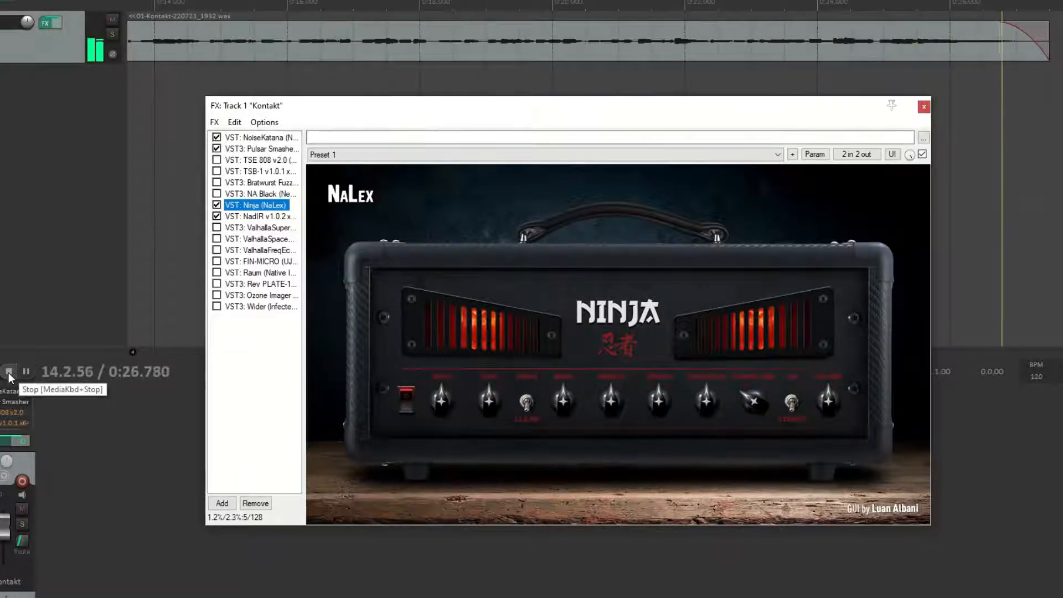
left_click(9, 371)
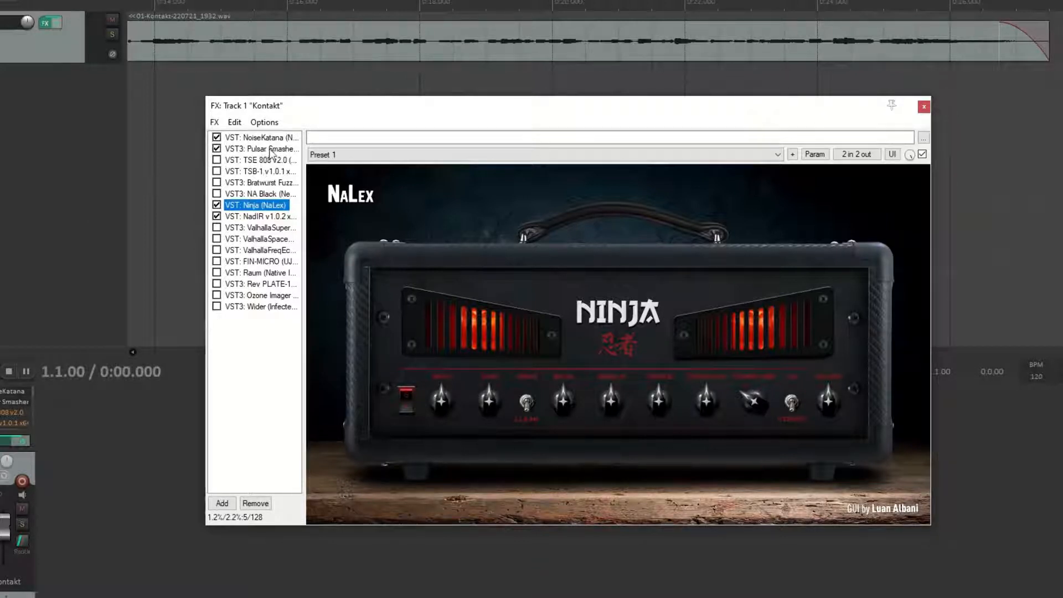
Step: Show the Pulsar Smasher compressor with its Parallel Squash preset
left_click(263, 149)
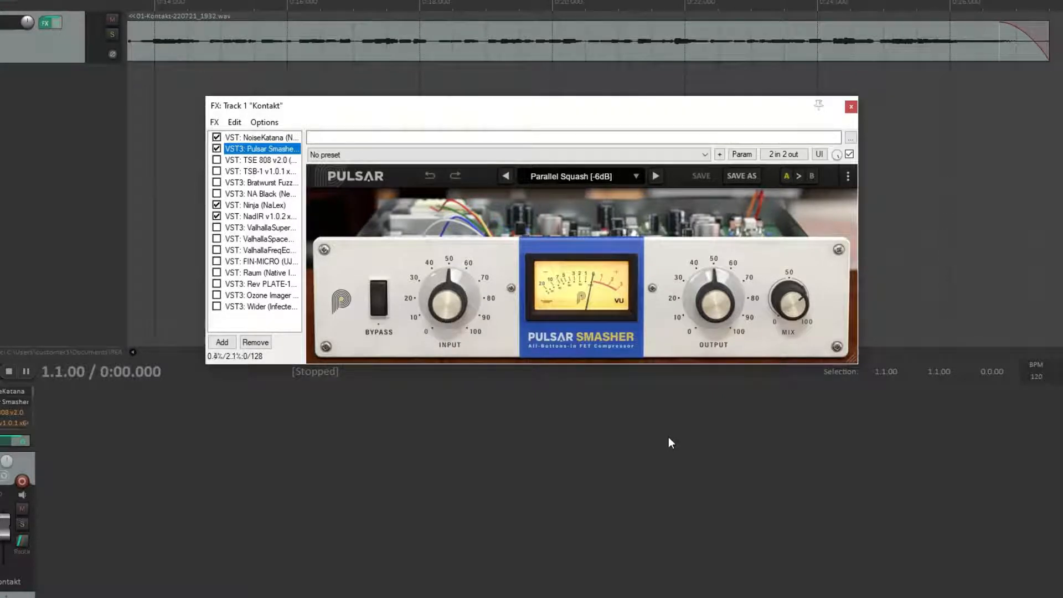
mouse_move(585, 228)
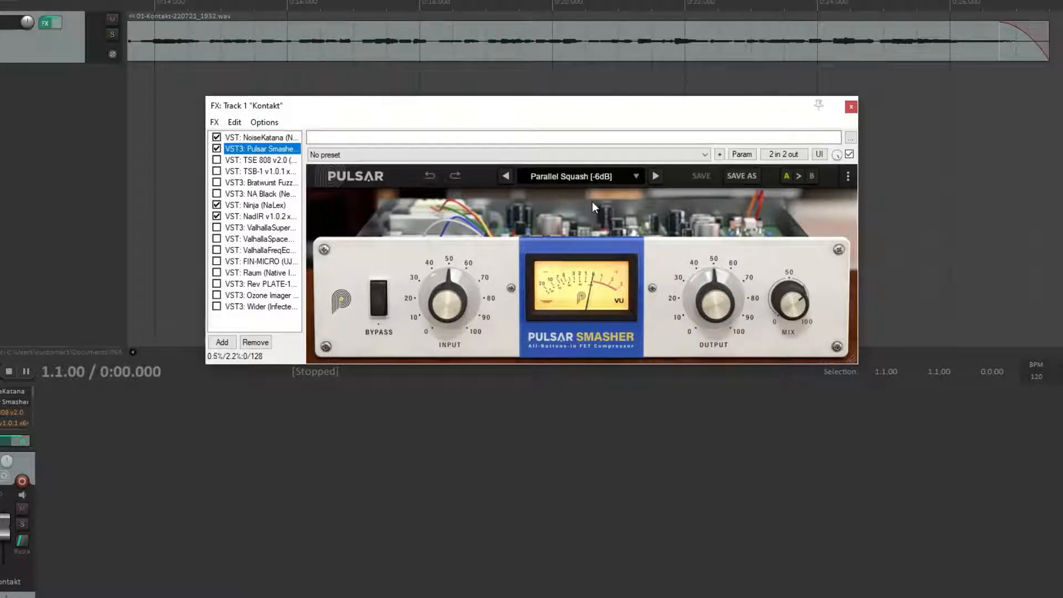
mouse_move(410, 245)
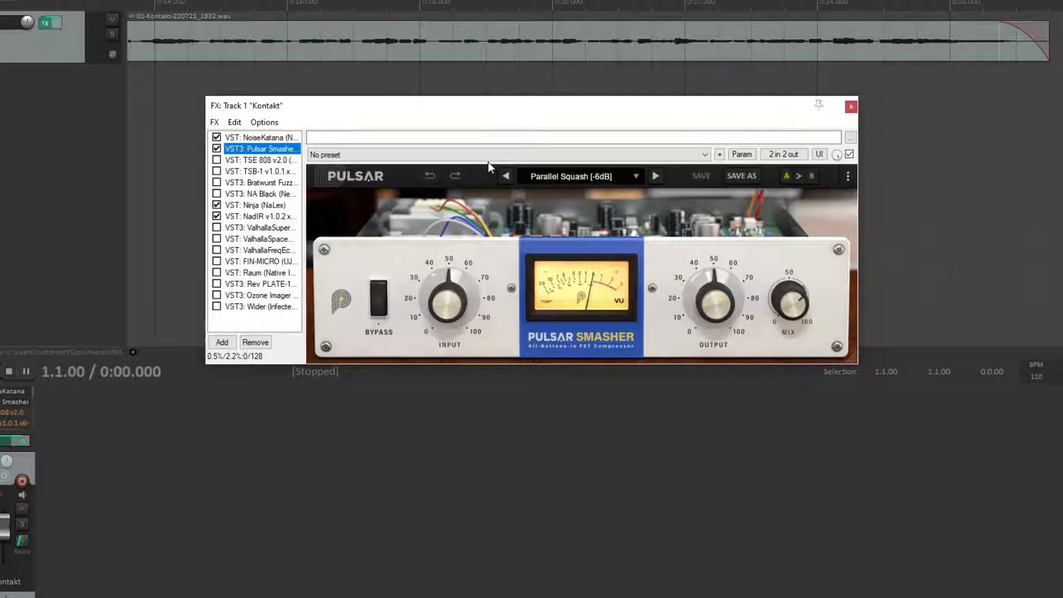
mouse_move(250, 239)
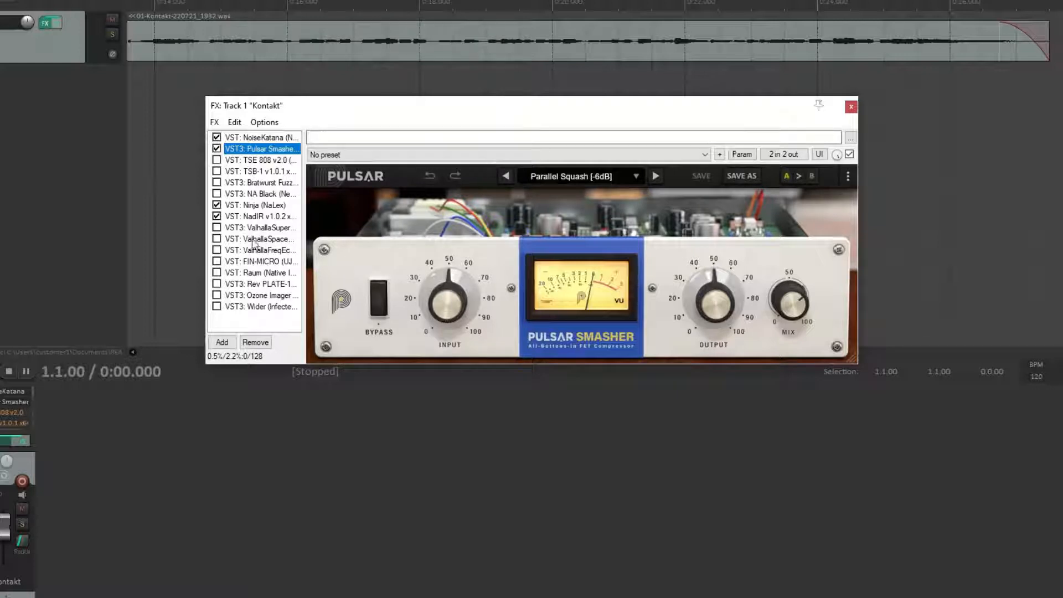
Step: View the Raum reverb, then show ValhallaSupermassive with its Subtle8thEchoVerb preset
left_click(260, 272)
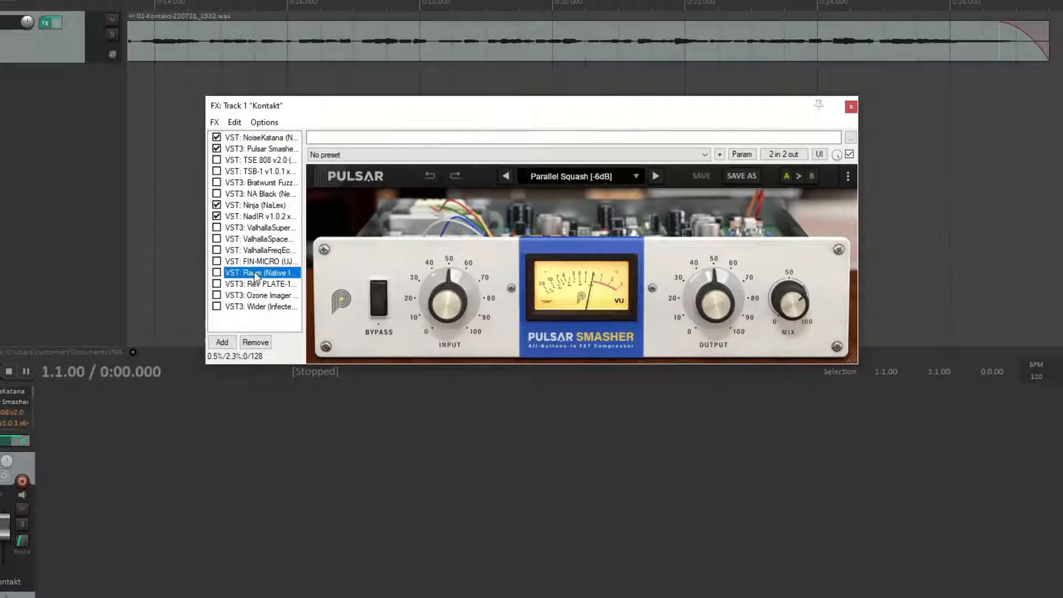
left_click(259, 272)
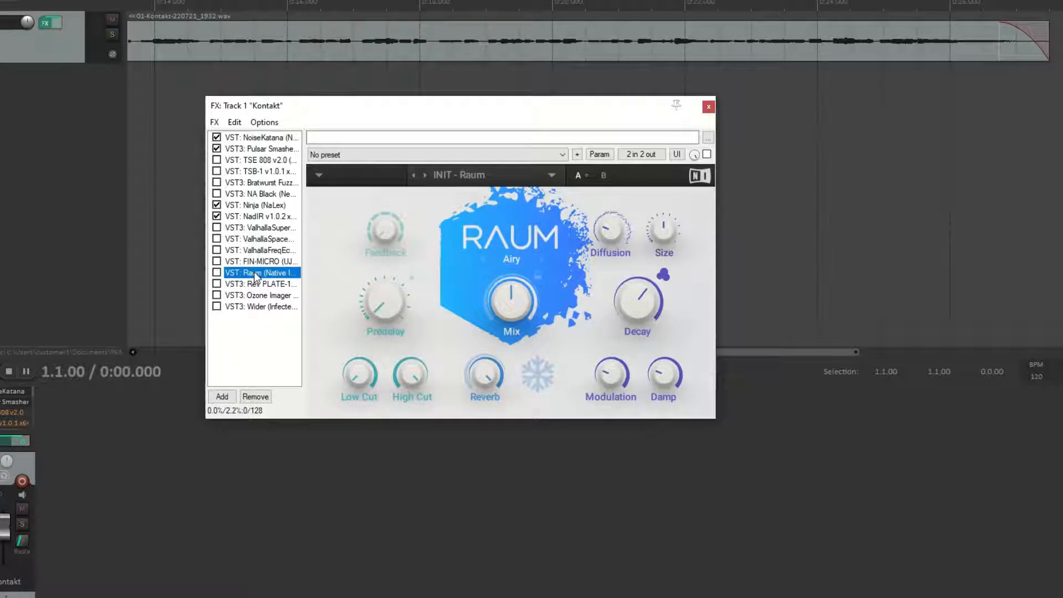
left_click(260, 284)
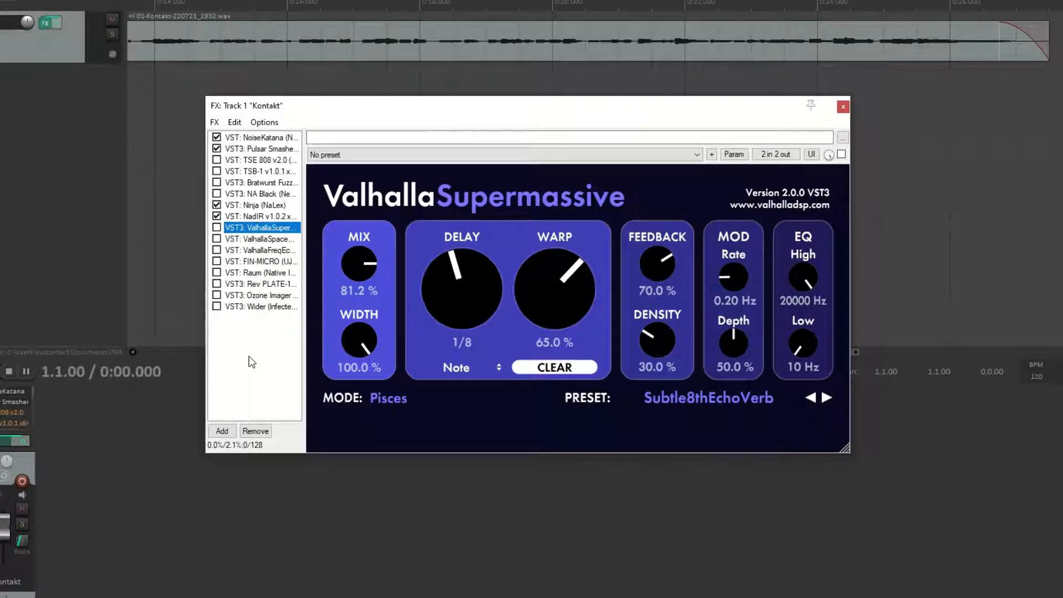
Step: Keep Supermassive's Pisces delay mode and switch the effect back on
left_click(387, 398)
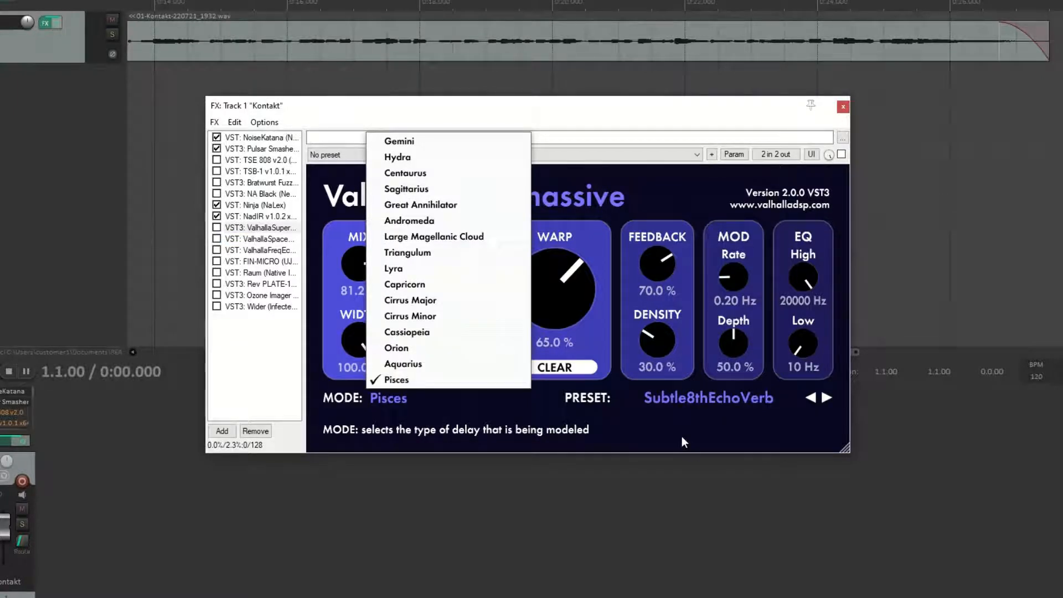
left_click(708, 397)
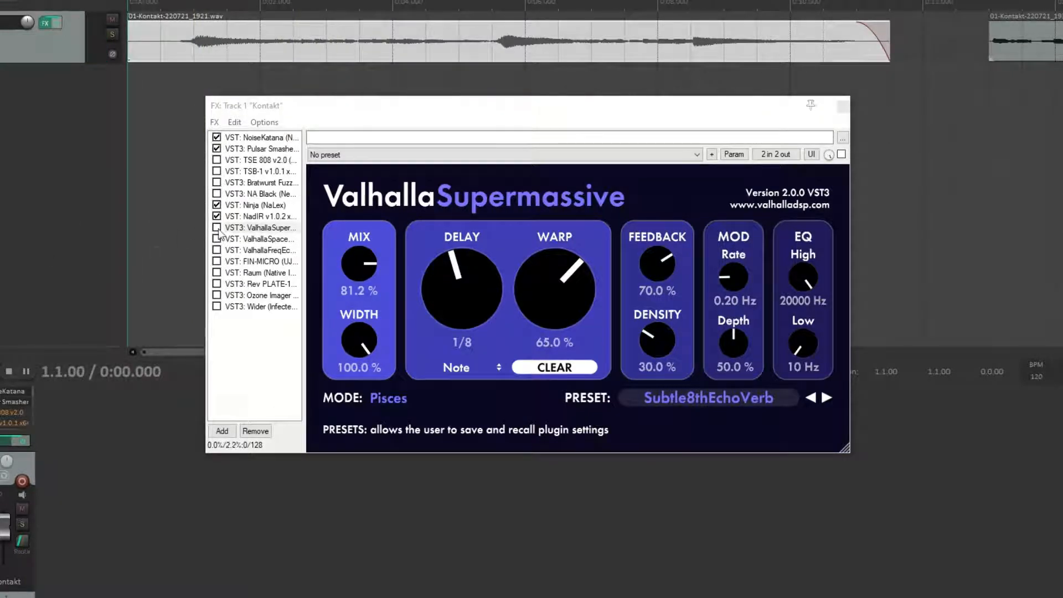
left_click(261, 227)
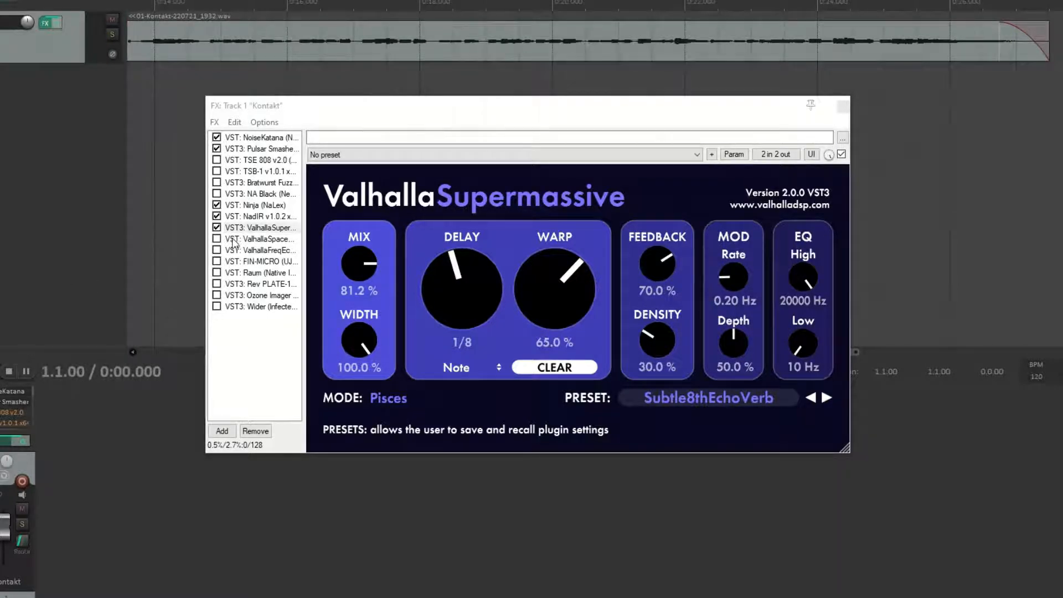
Step: Switch ValhallaSupermassive off again and select ValhallaSpaceModulator below it
left_click(261, 239)
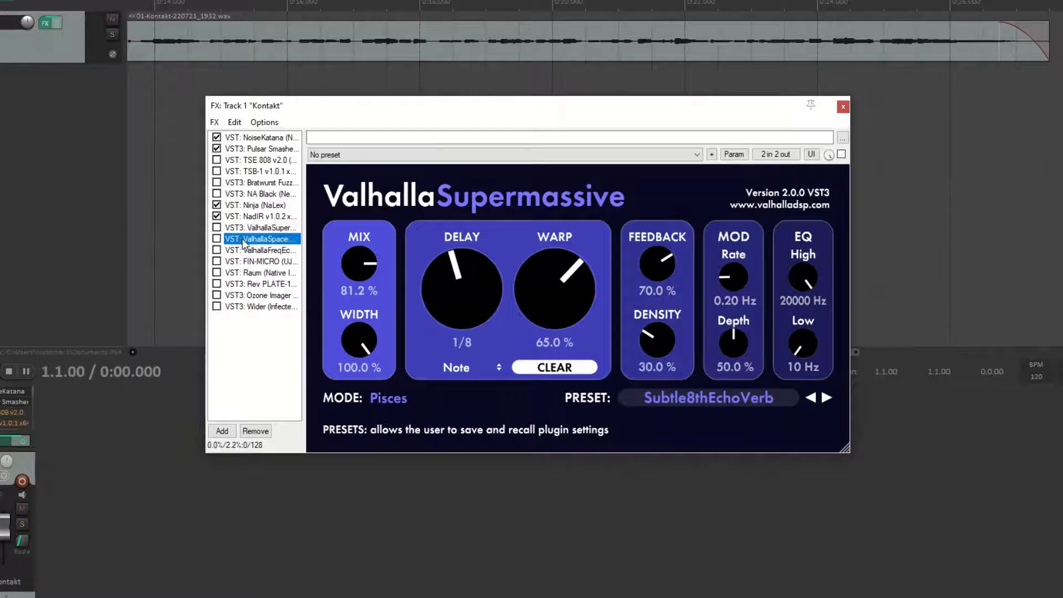
left_click(216, 238)
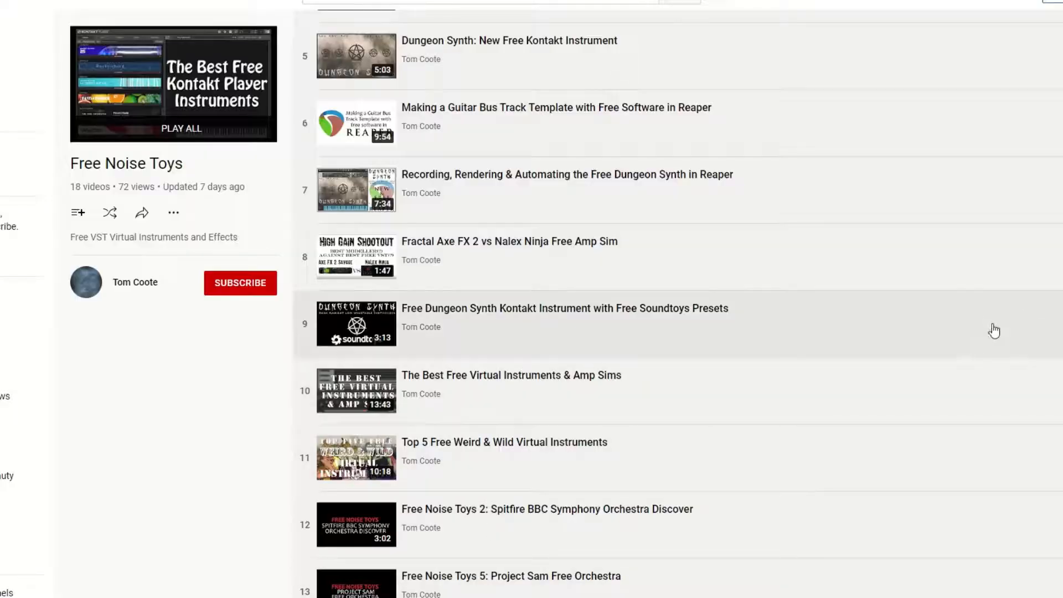
Step: Scroll down the Free Noise Toys playlist to its final videos, including Spitfire Labs
scroll("down", 3)
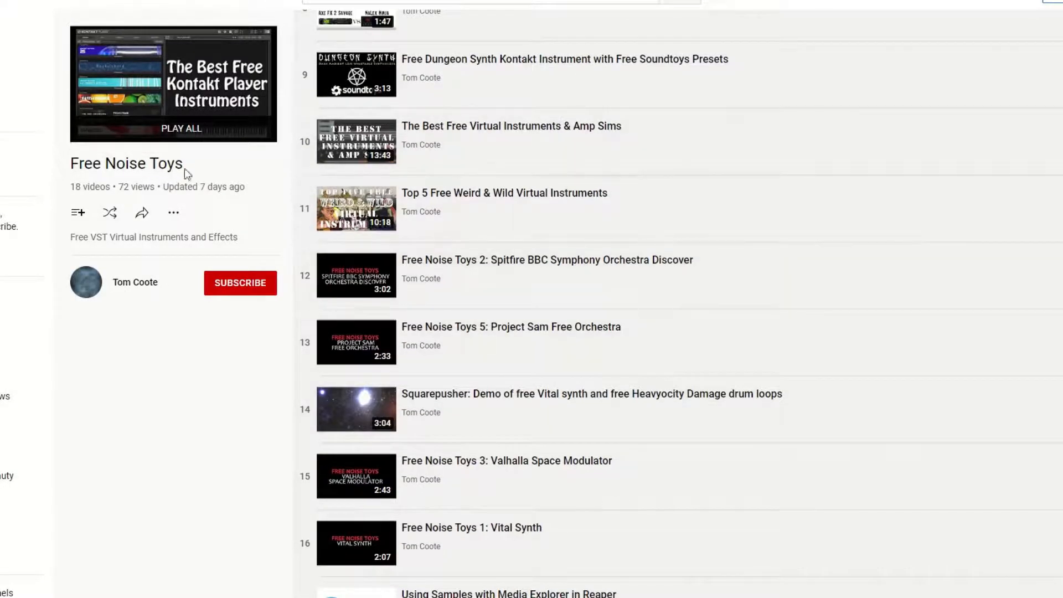
mouse_move(918, 260)
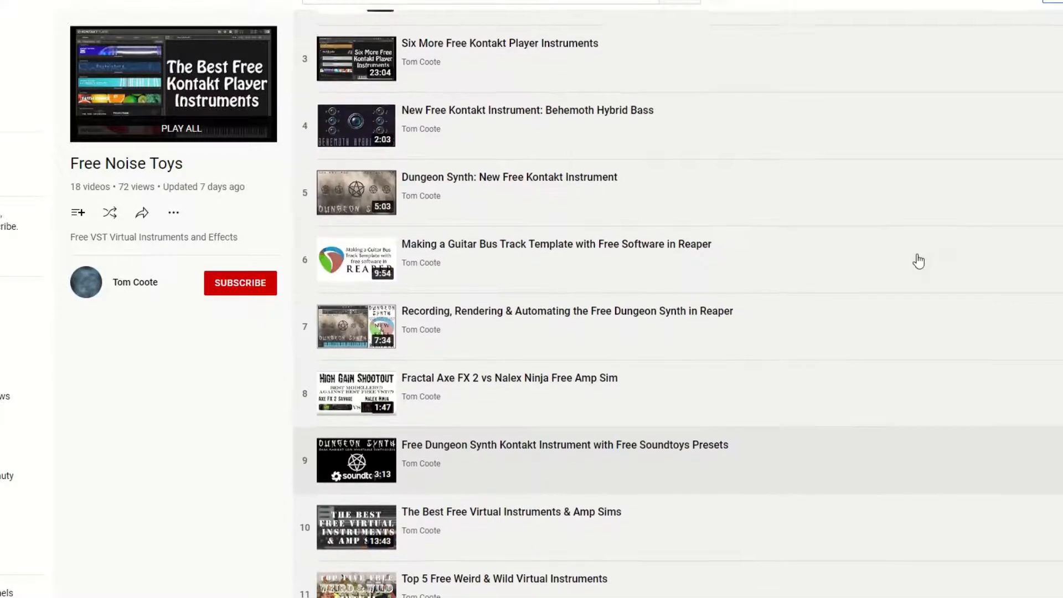
scroll("down", 3)
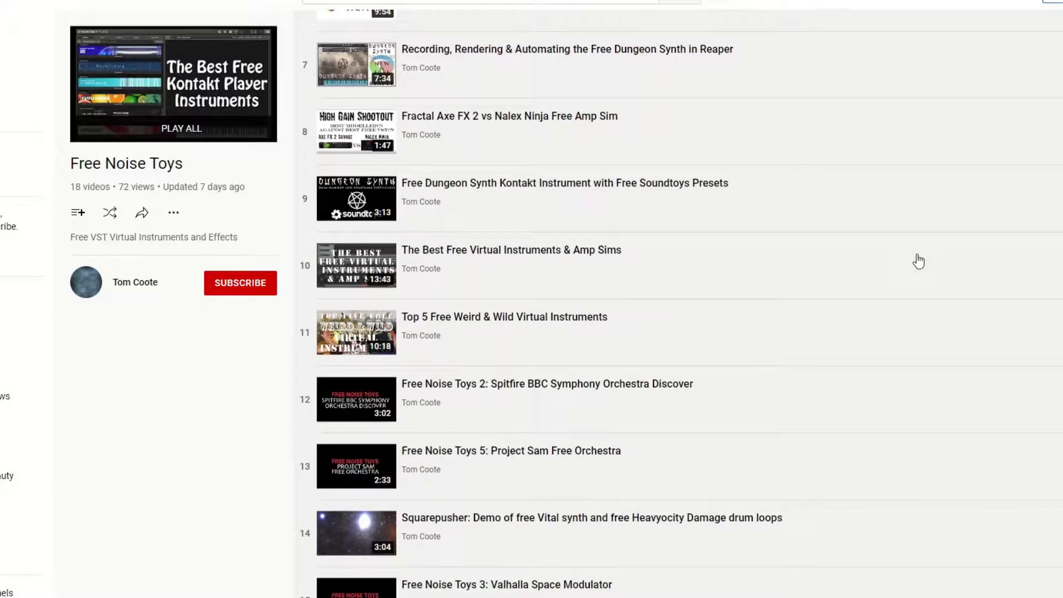
scroll("down", 3)
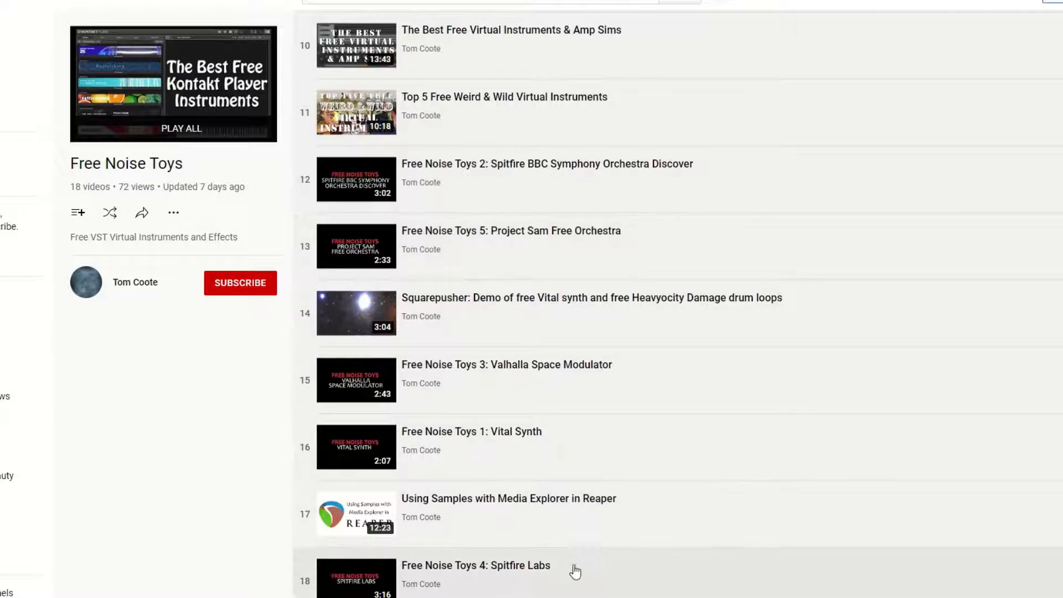
mouse_move(562, 371)
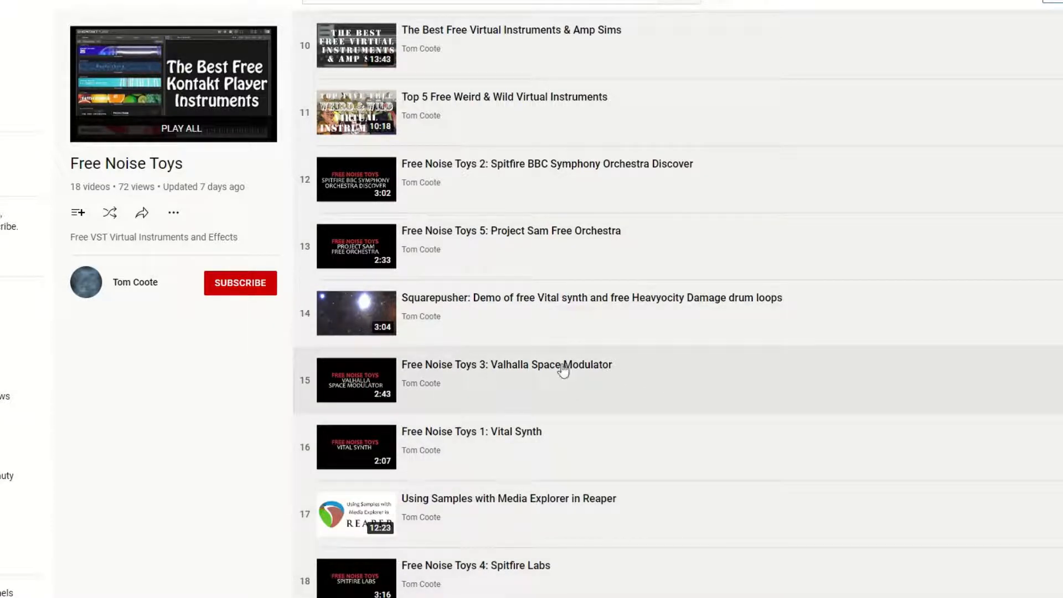
mouse_move(463, 370)
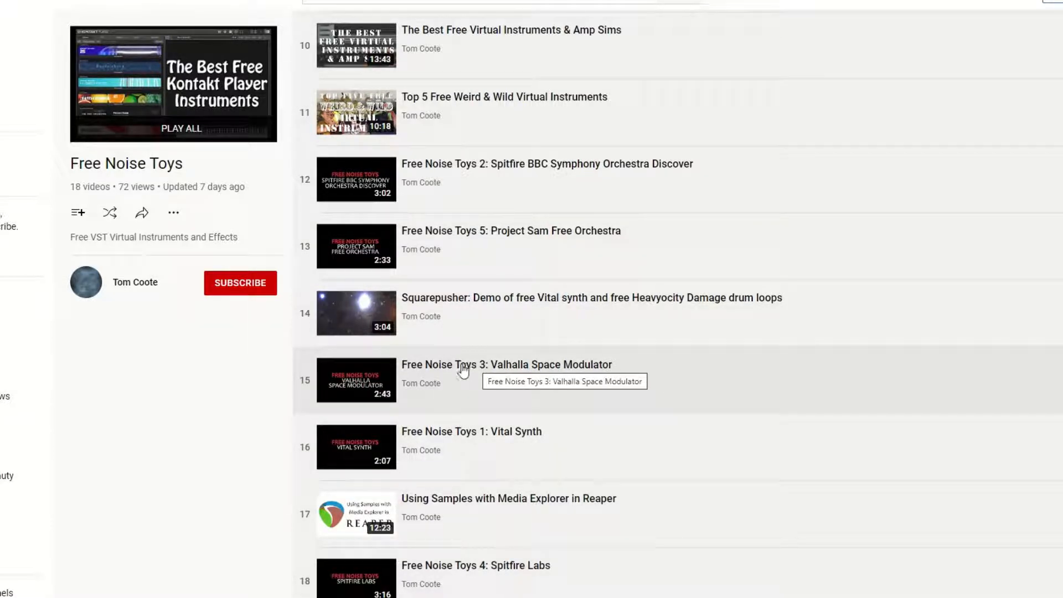
mouse_move(569, 375)
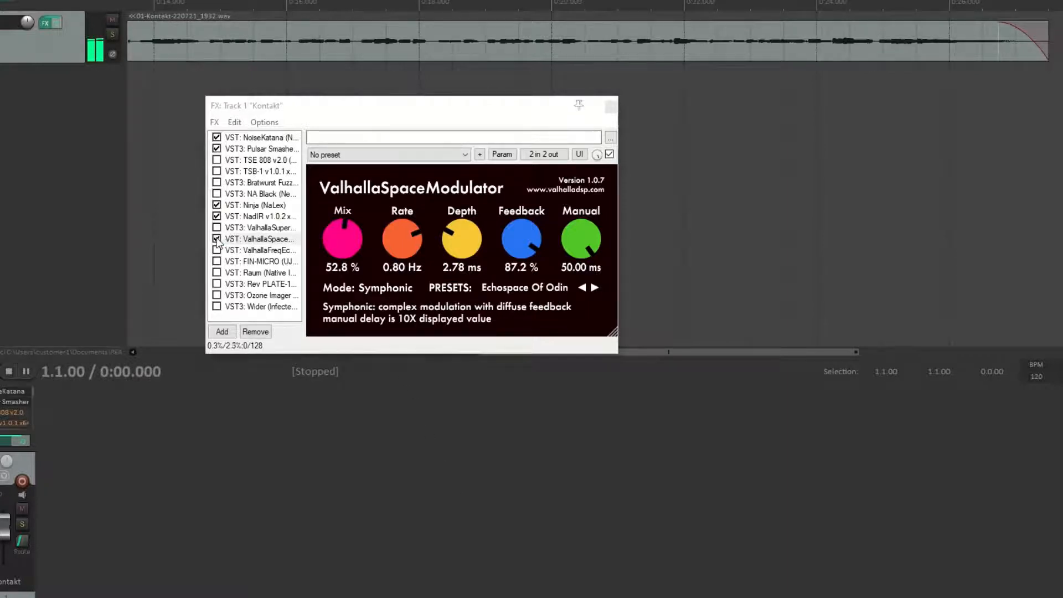
Step: Swap Space Modulator for ValhallaFreqEcho, raise its mix toward fully wet, then switch it off
left_click(261, 250)
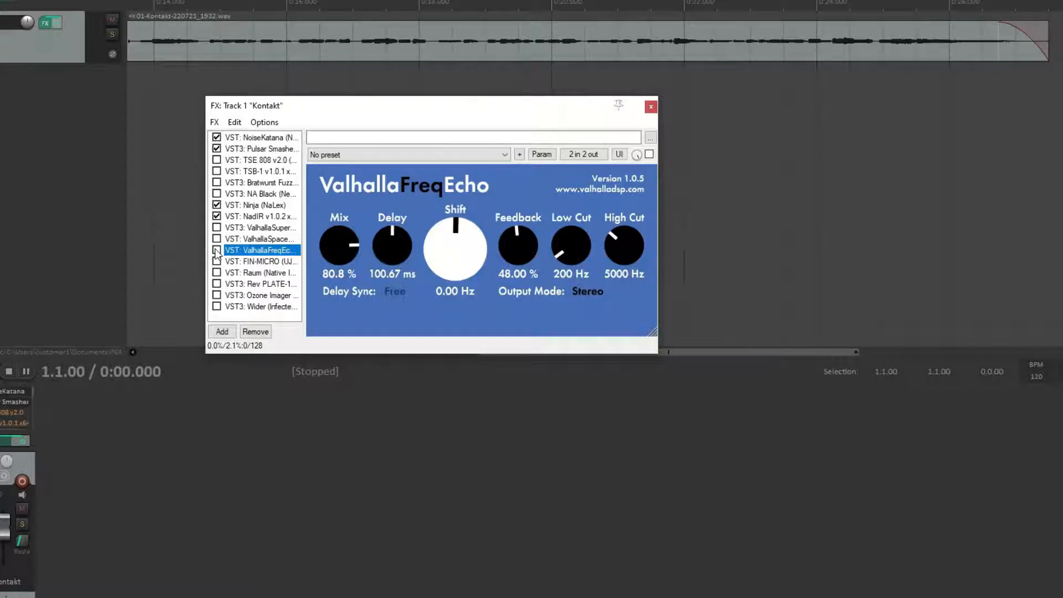
left_click(217, 250)
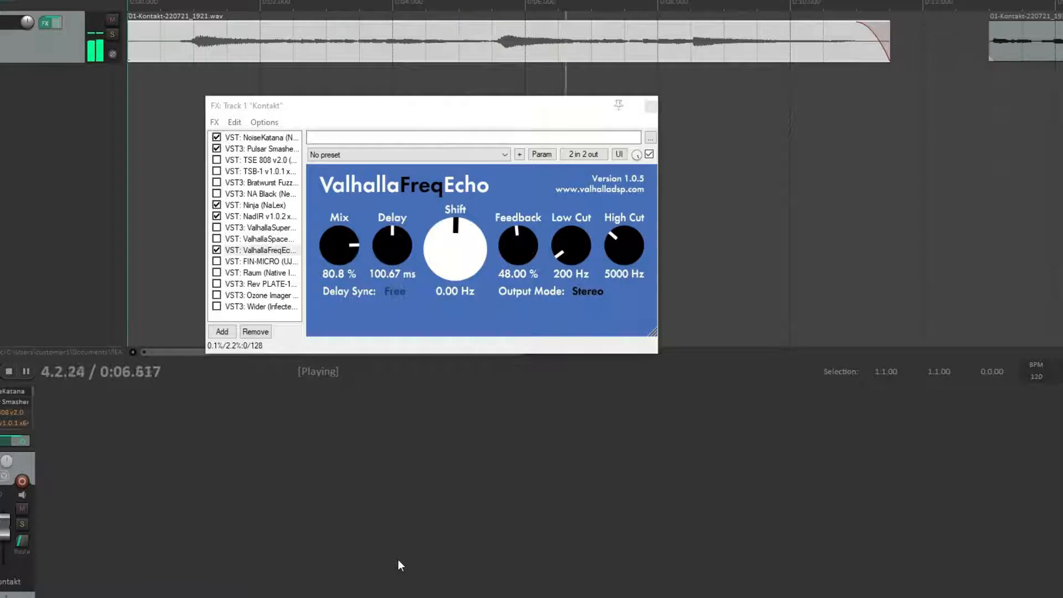
mouse_move(337, 255)
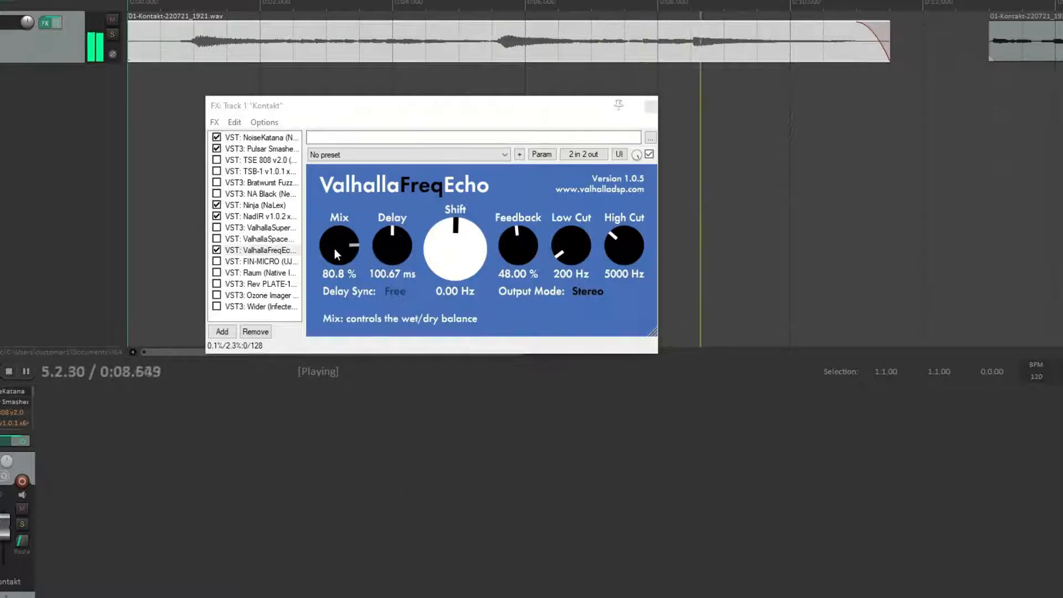
left_click_drag(338, 245, 338, 241)
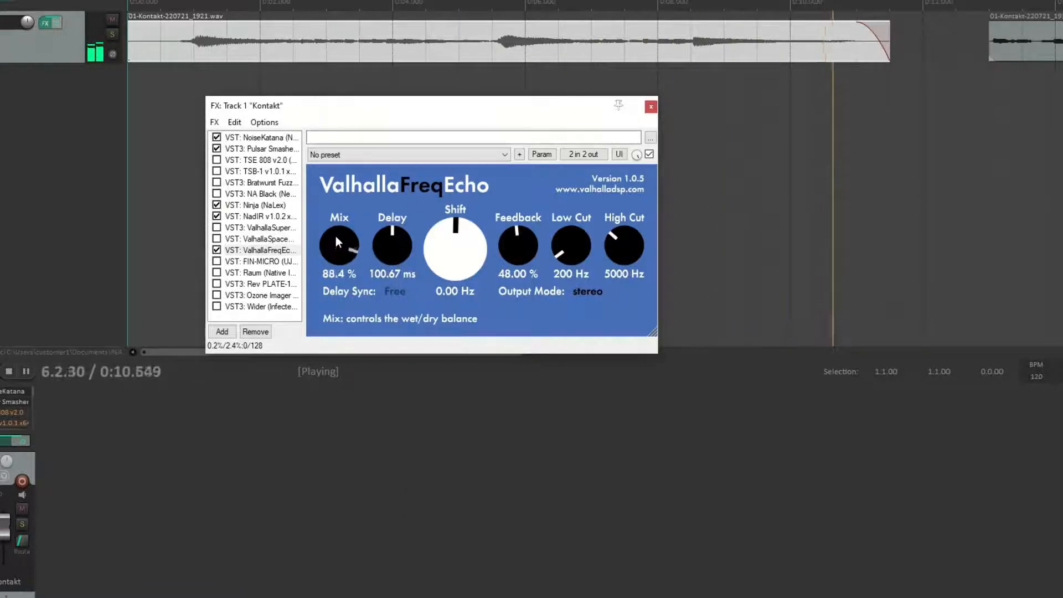
left_click_drag(339, 246, 338, 230)
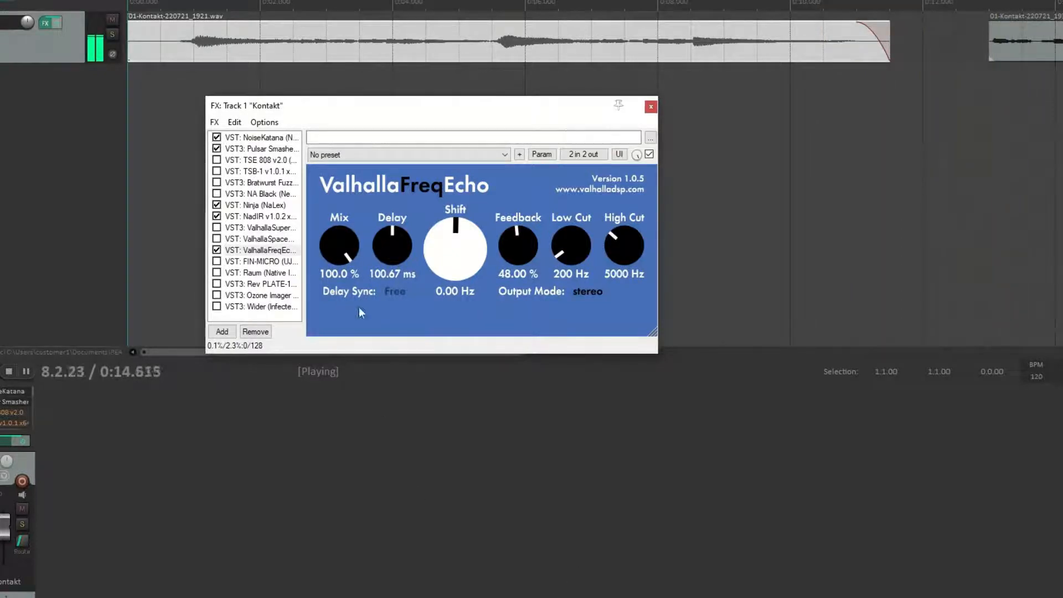
mouse_move(339, 246)
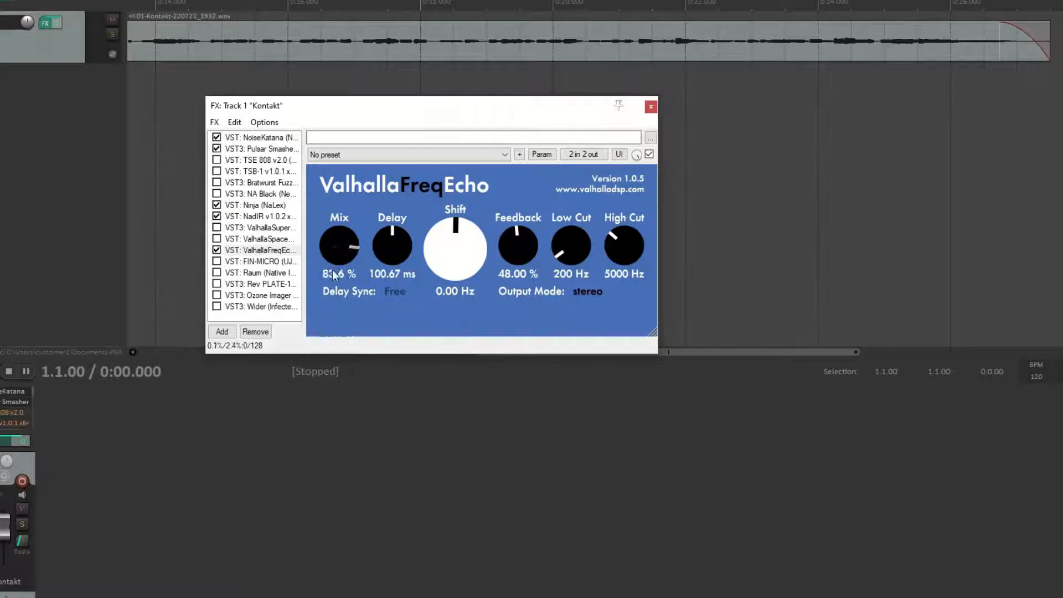
left_click(261, 249)
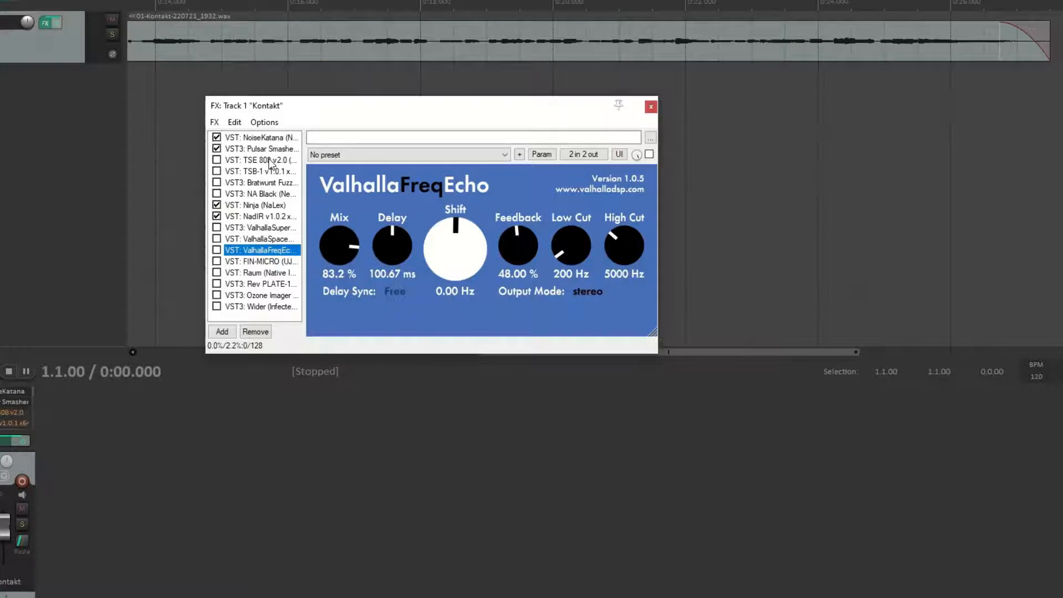
Step: Browse the TSE 808 pedal, the Ninja amp, and the TSB-1 pedal in the chain
left_click(261, 160)
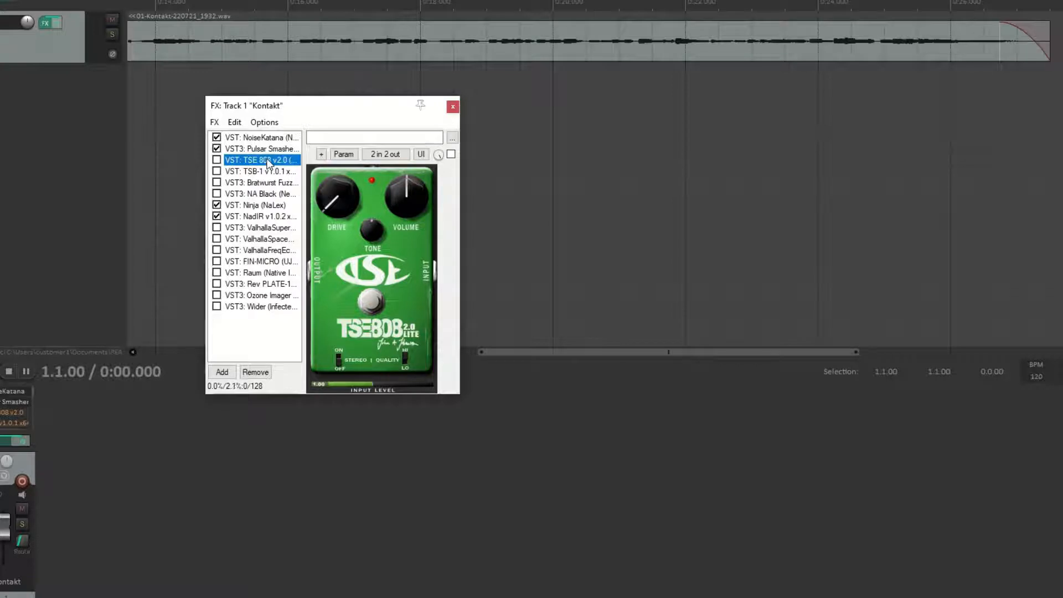
mouse_move(265, 206)
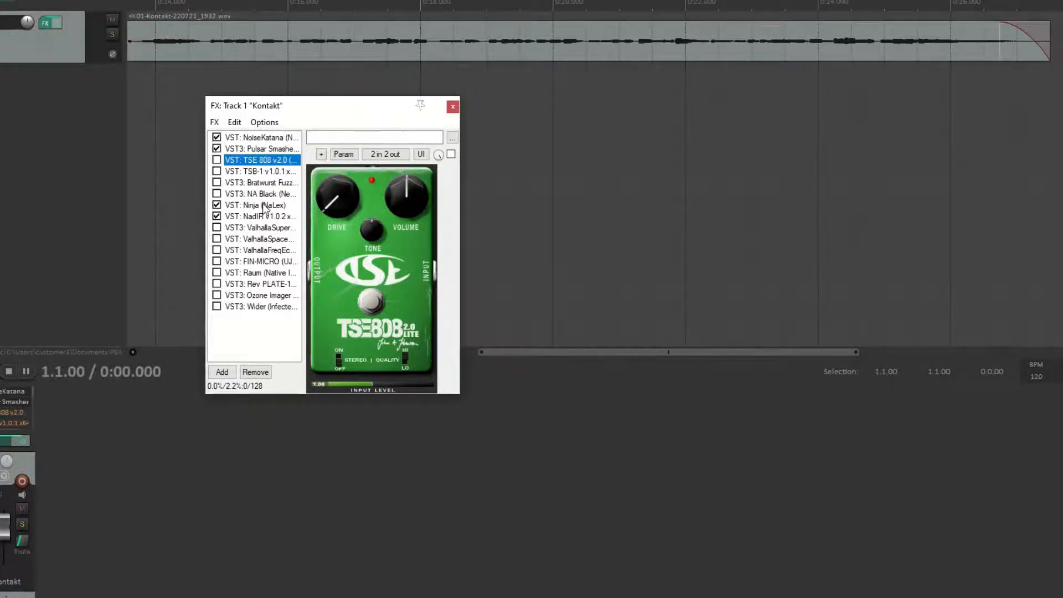
left_click(258, 205)
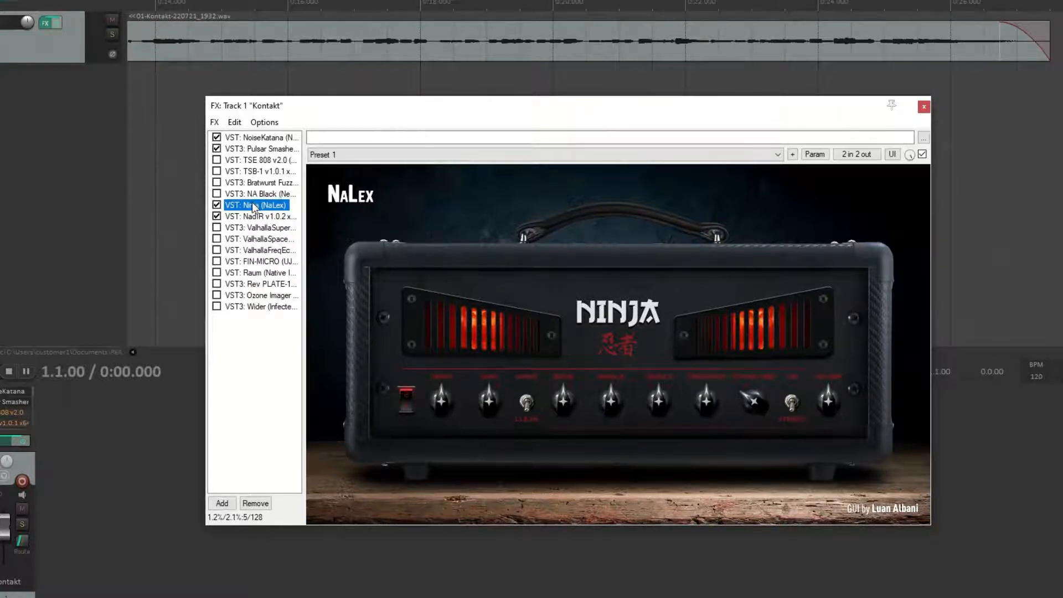
left_click(261, 160)
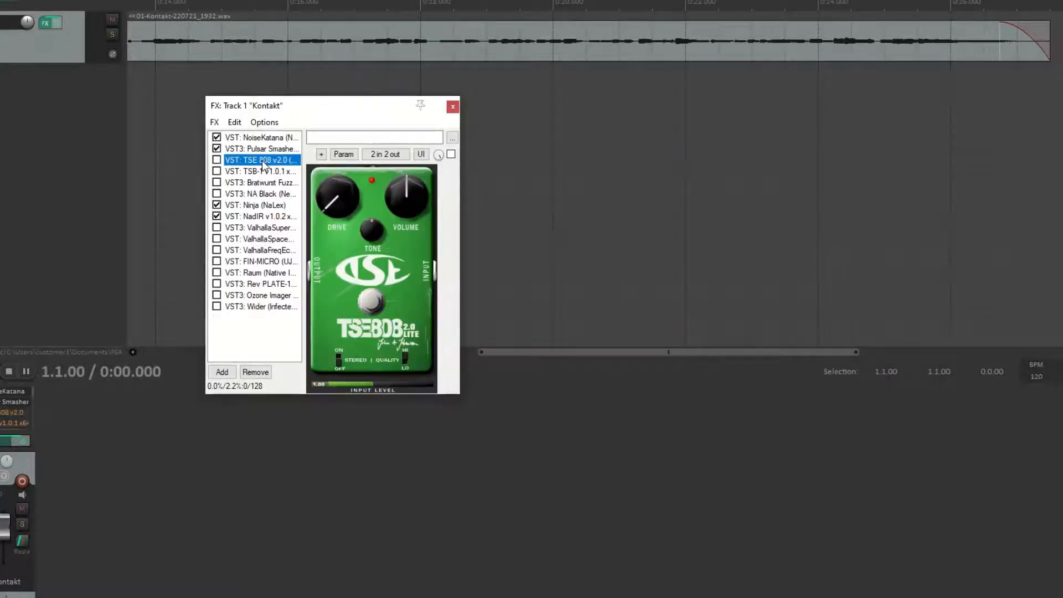
left_click(259, 171)
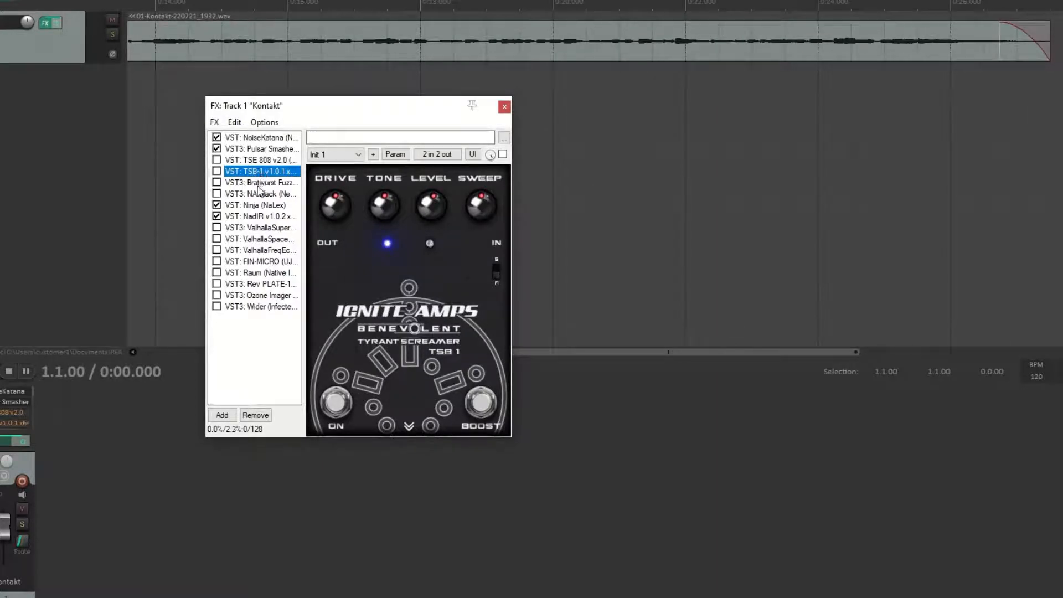
Step: Float Bratwurst Fuzz in its own window, then close that window
left_click(261, 182)
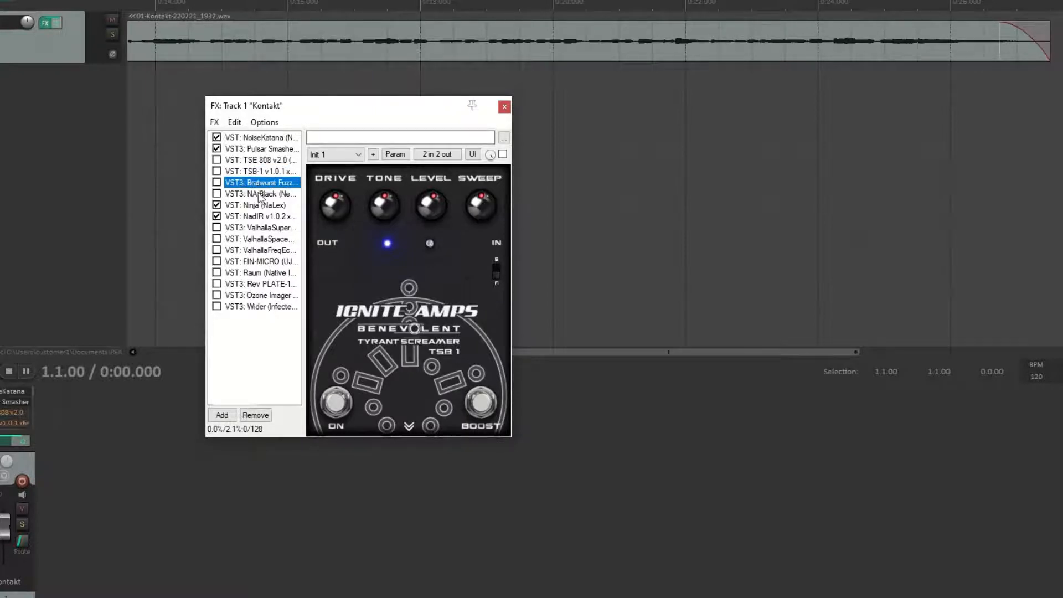
left_click(261, 182)
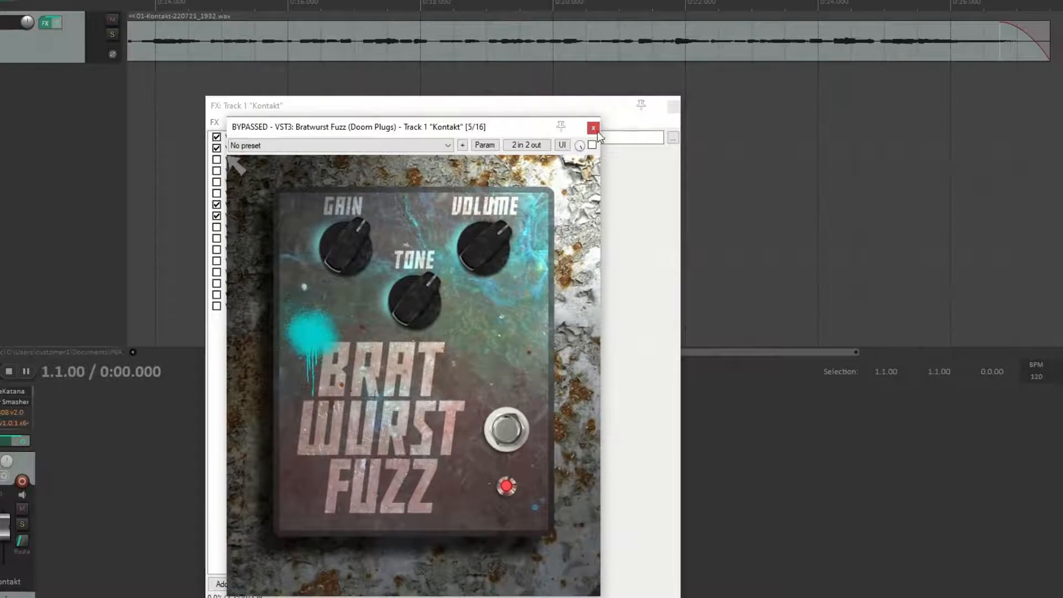
left_click(593, 126)
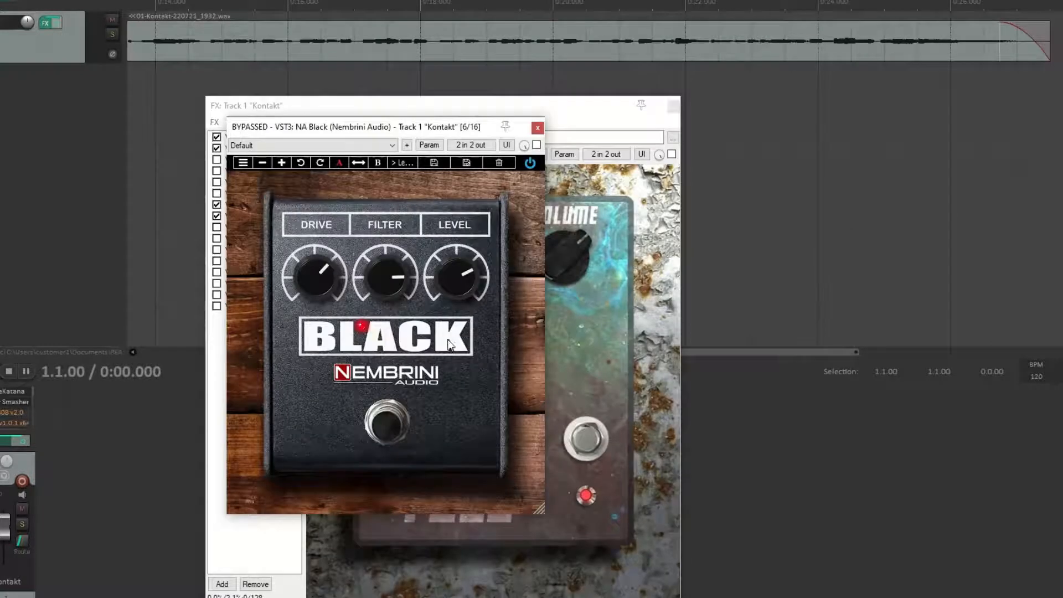
mouse_move(535, 422)
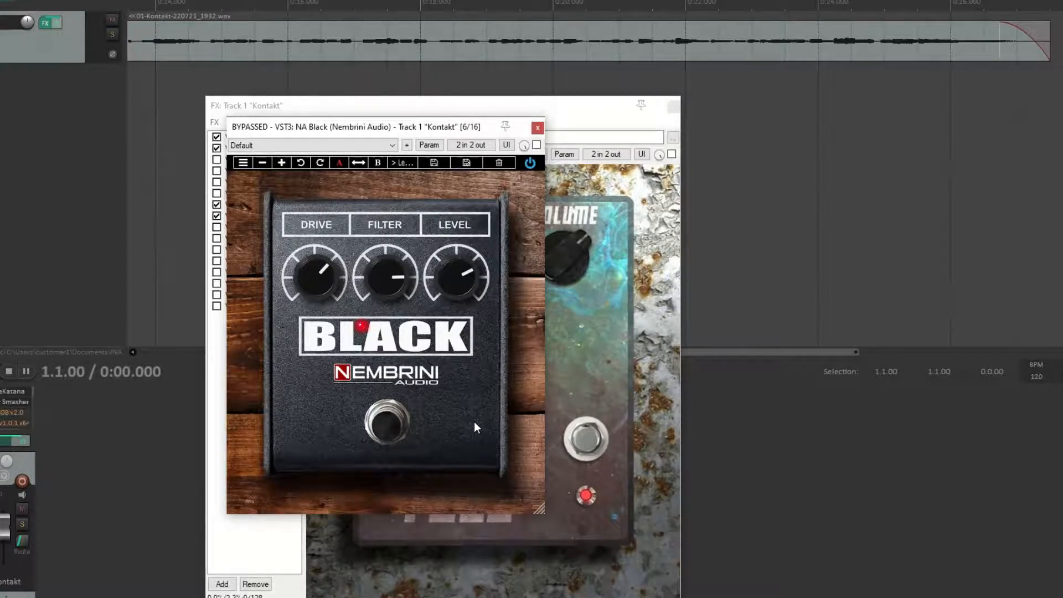
mouse_move(598, 192)
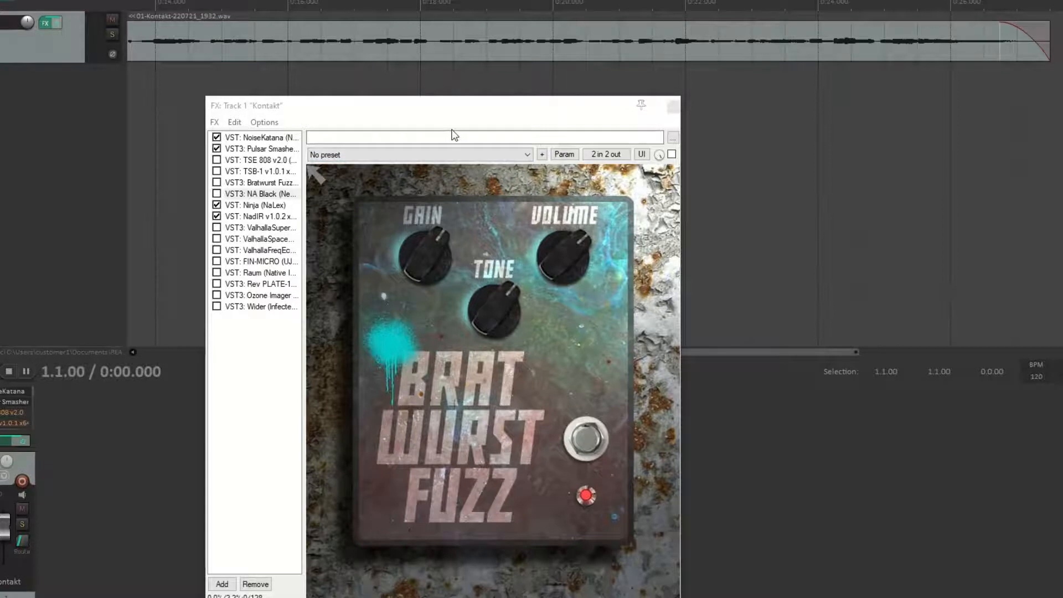
Step: Enable FIN-MICRO and set its finisher mode to Infinity
left_click(256, 261)
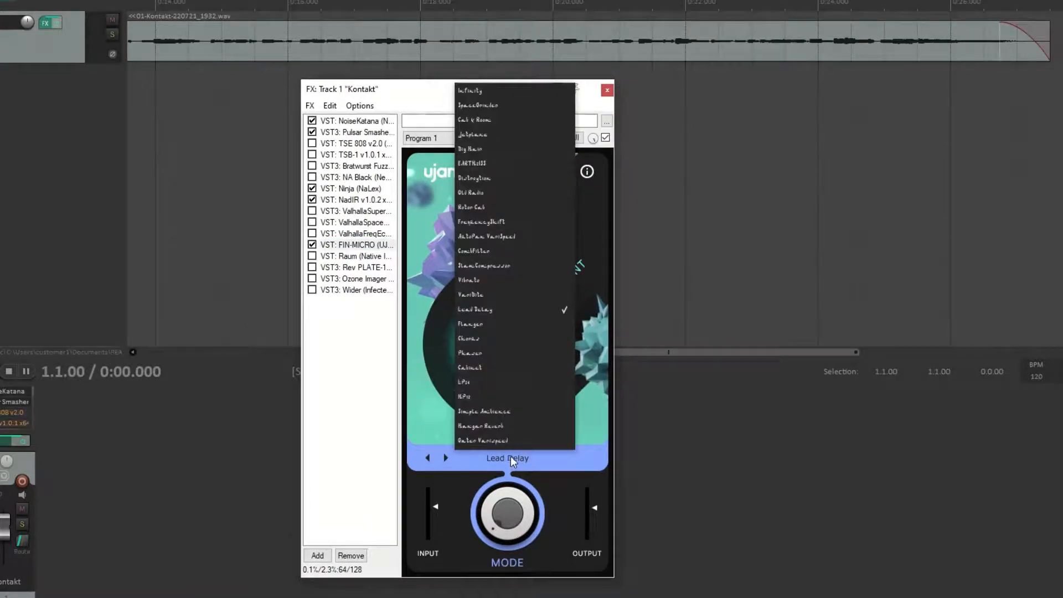
mouse_move(479, 93)
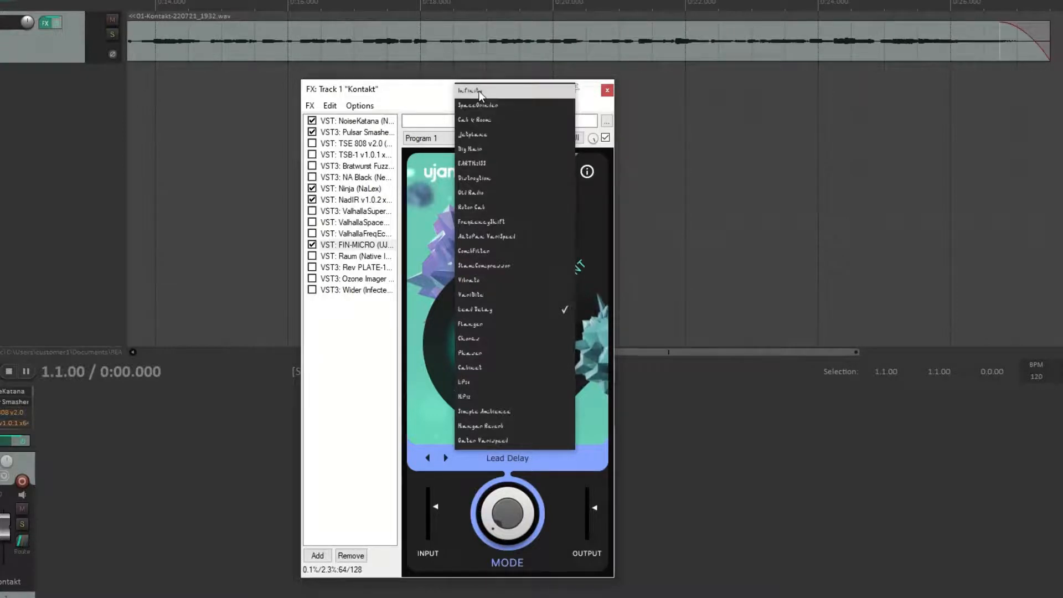
left_click(470, 90)
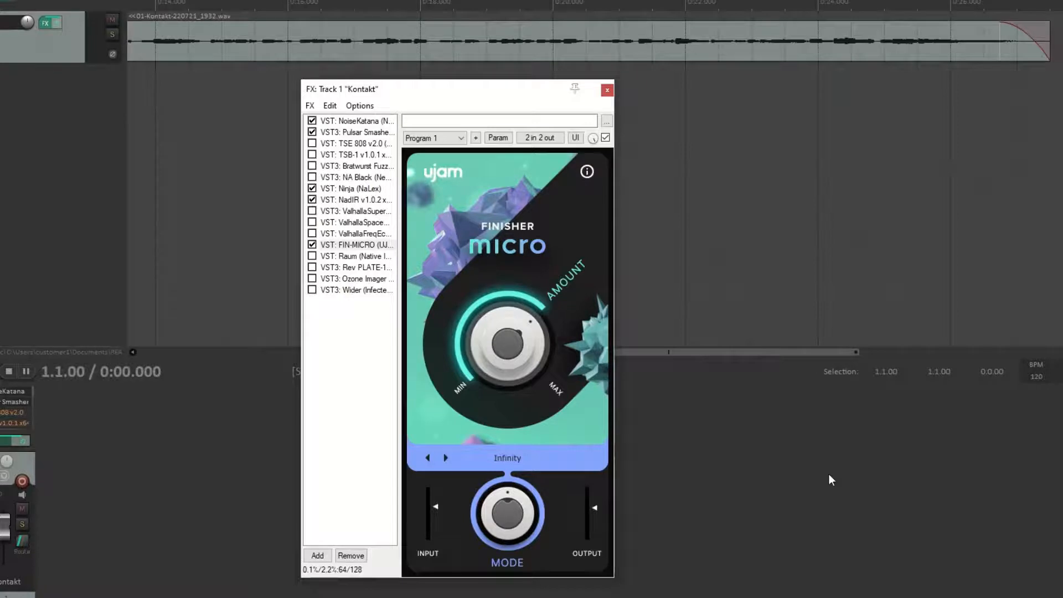
mouse_move(803, 505)
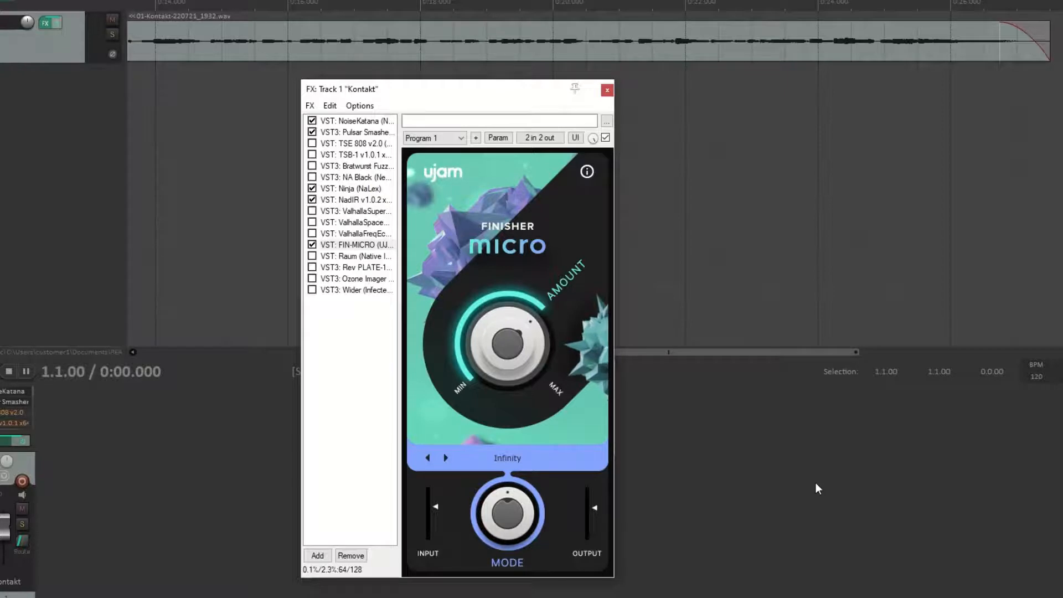
mouse_move(385, 476)
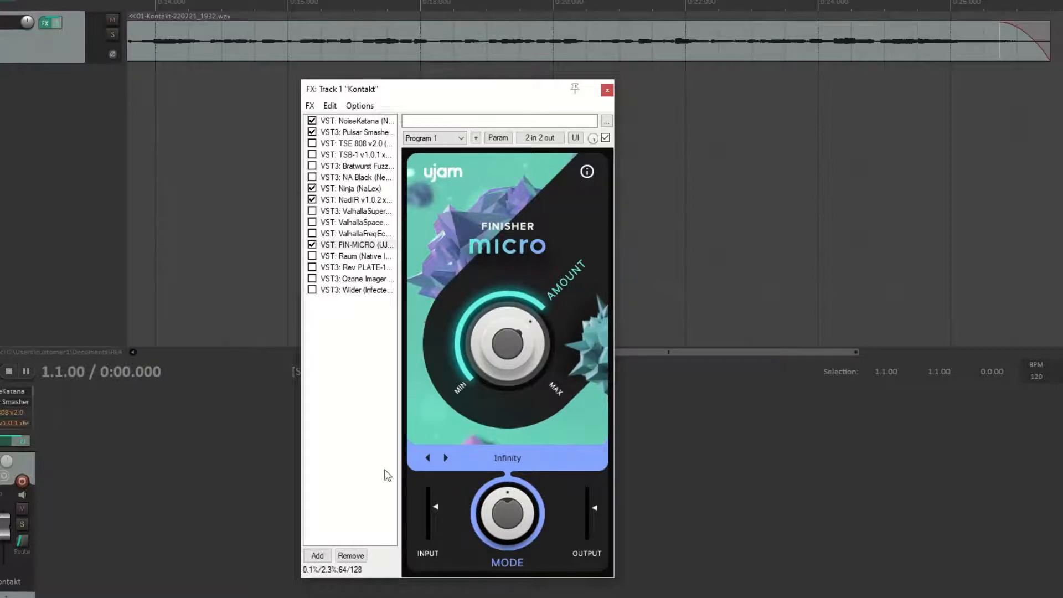
mouse_move(441, 423)
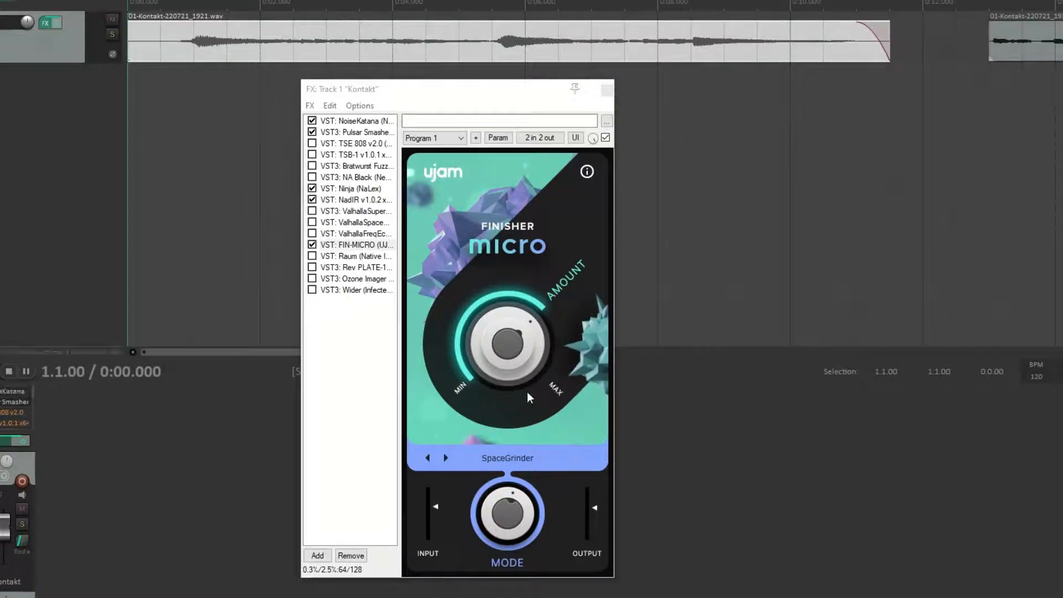
Step: Review Finisher Micro's mode list, keeping SpaceGrinder selected
left_click(506, 458)
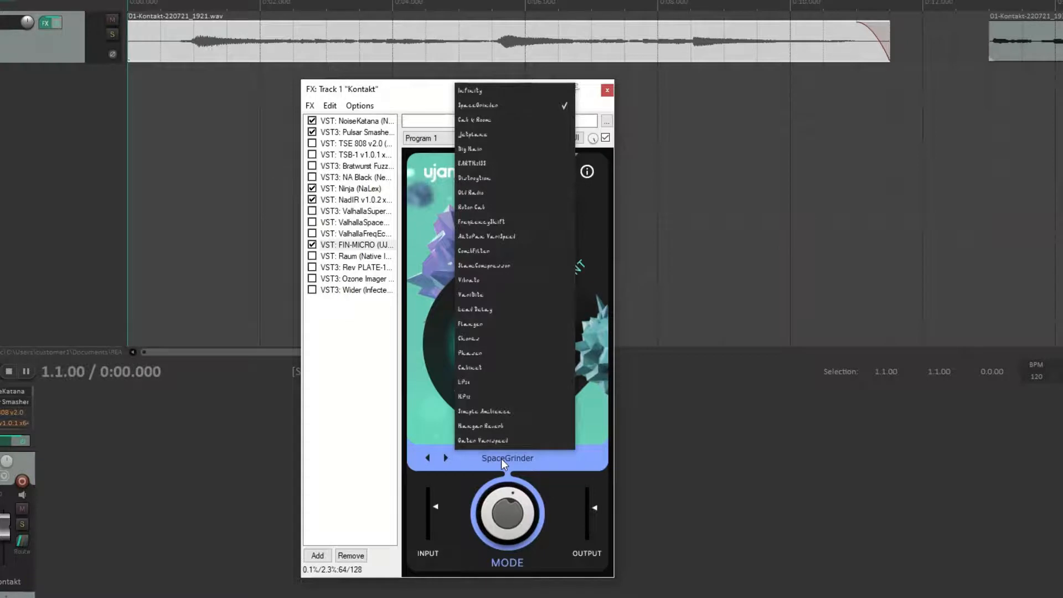
mouse_move(518, 397)
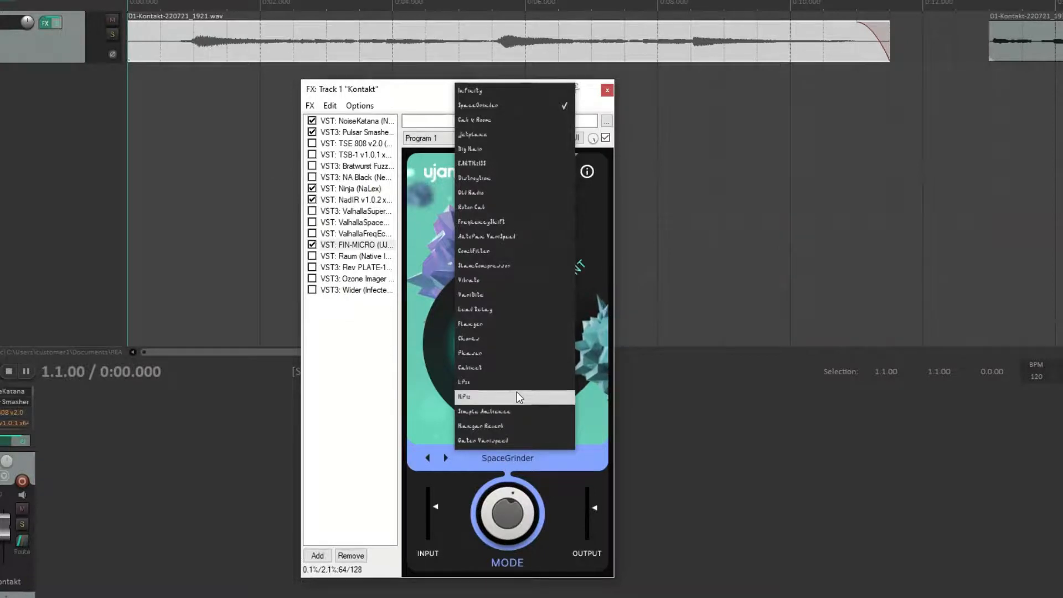
mouse_move(478, 330)
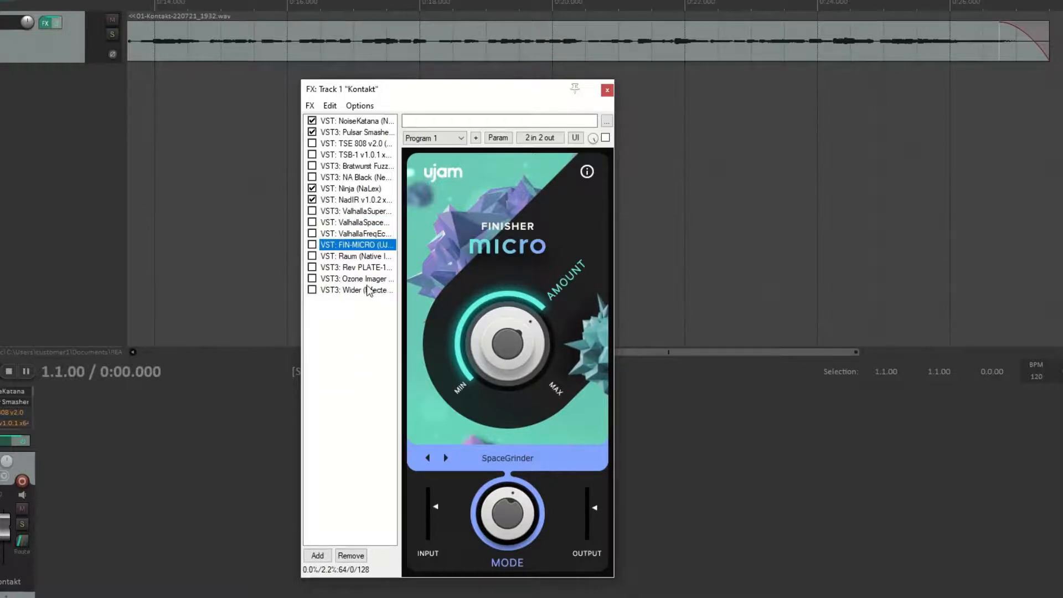
Step: Toggle Ozone Imager and view Wider's Stereoize setting, leaving both effects off
left_click(358, 278)
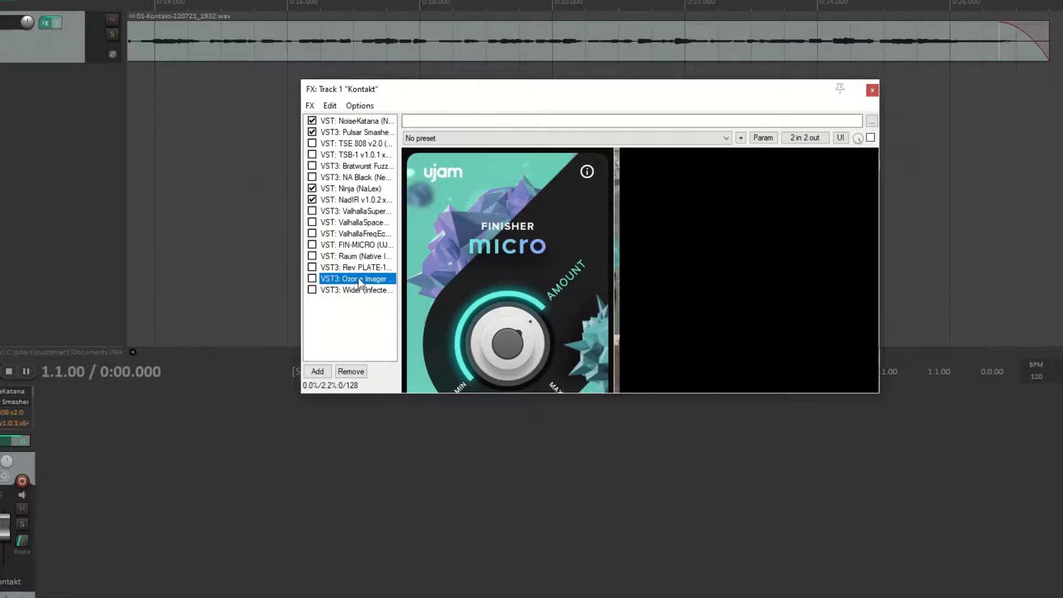
left_click(354, 279)
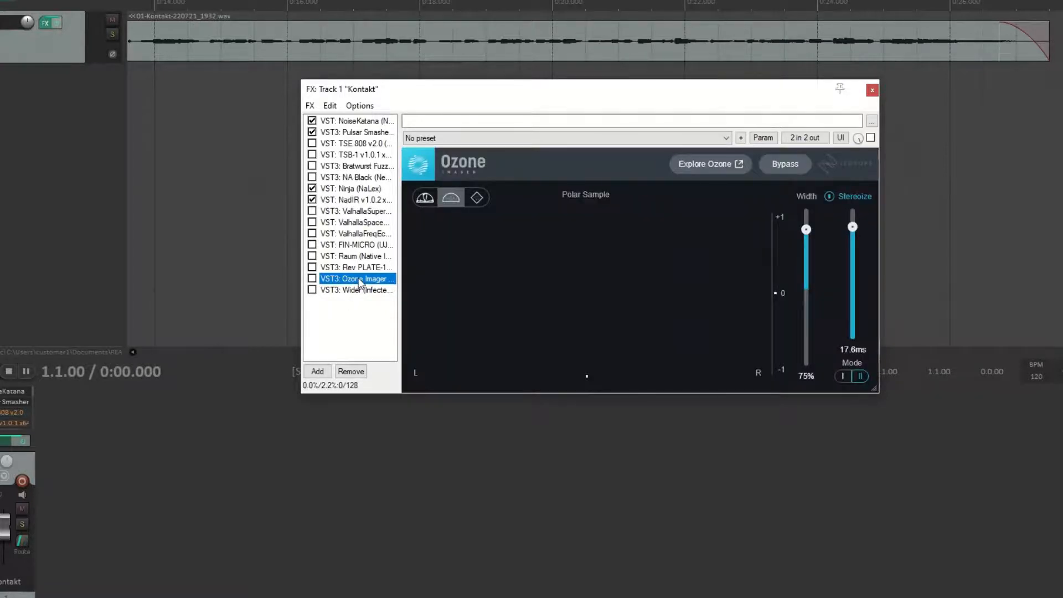
mouse_move(338, 325)
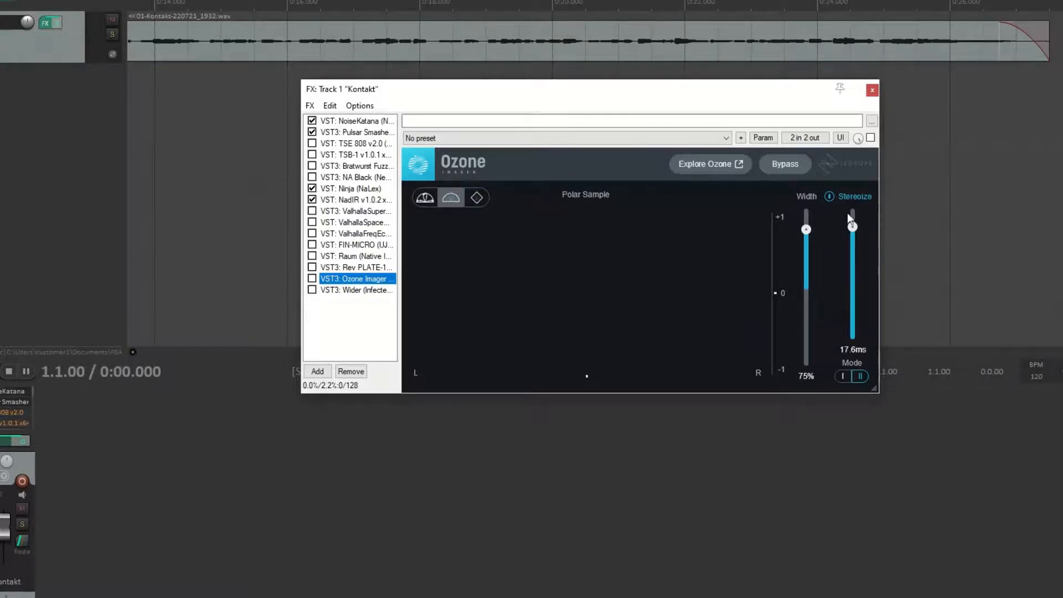
mouse_move(853, 225)
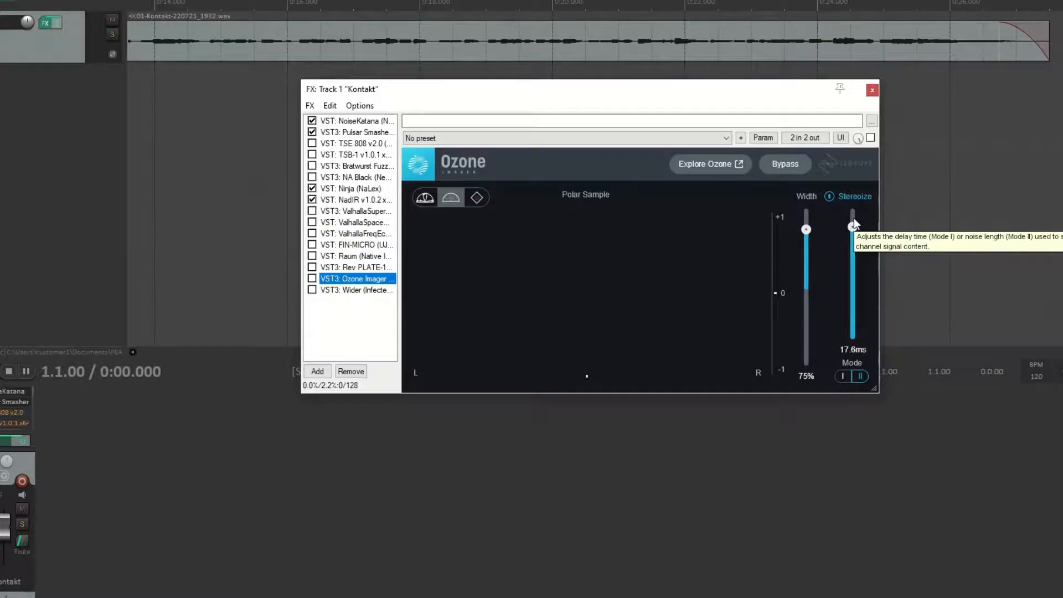
left_click(356, 289)
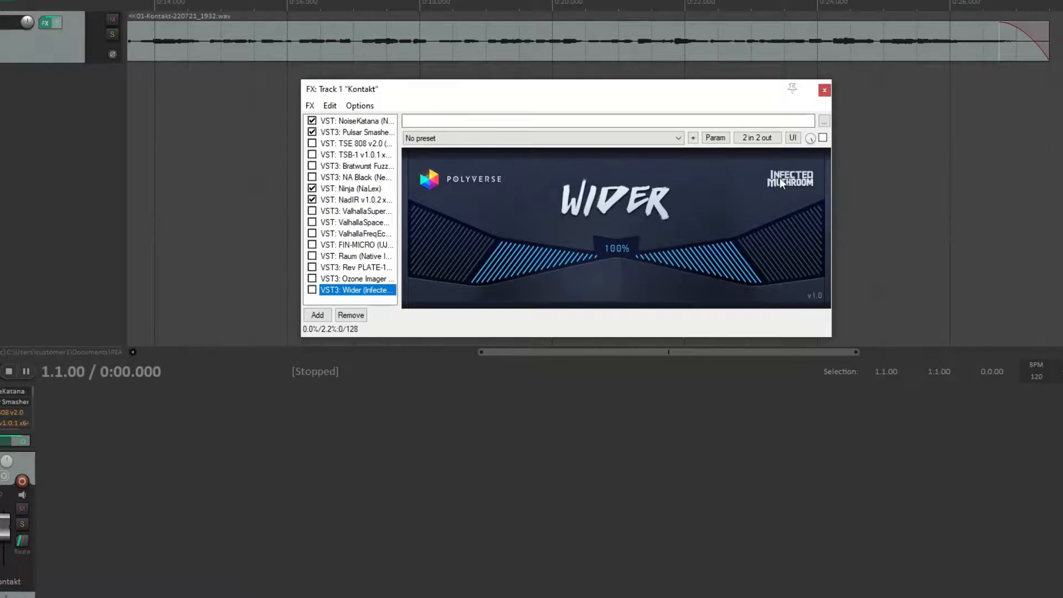
left_click(355, 279)
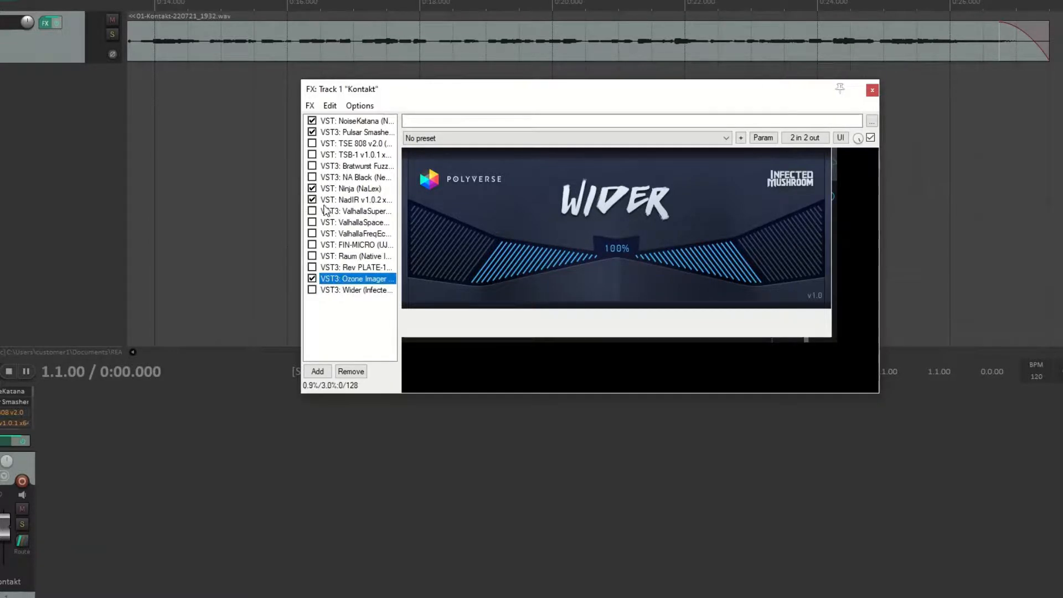
Step: Enable Valhalla Supermassive on the Kontakt chain and show its reverb settings
left_click(312, 210)
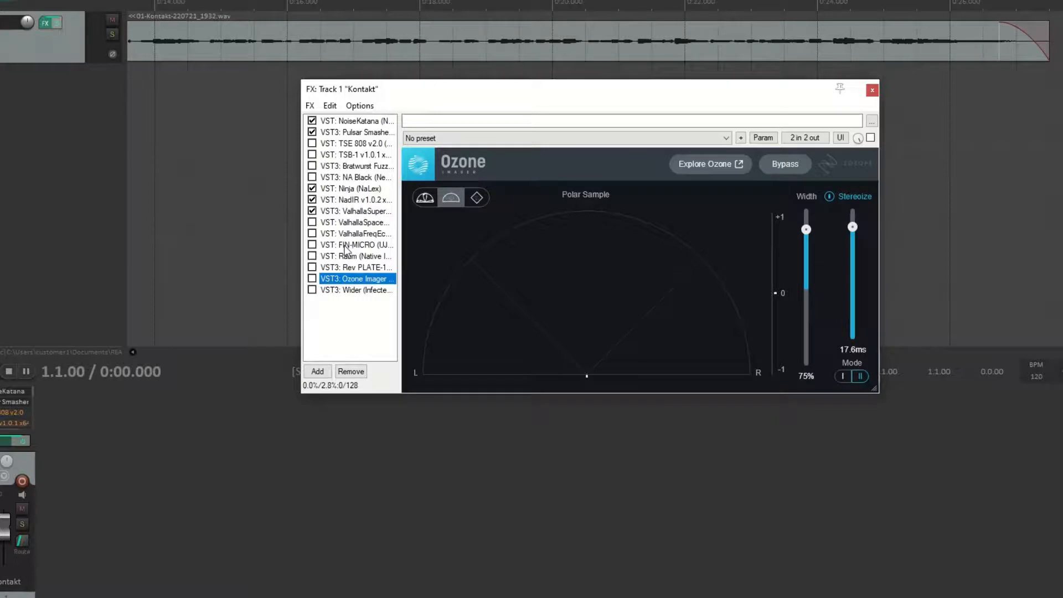
left_click(354, 211)
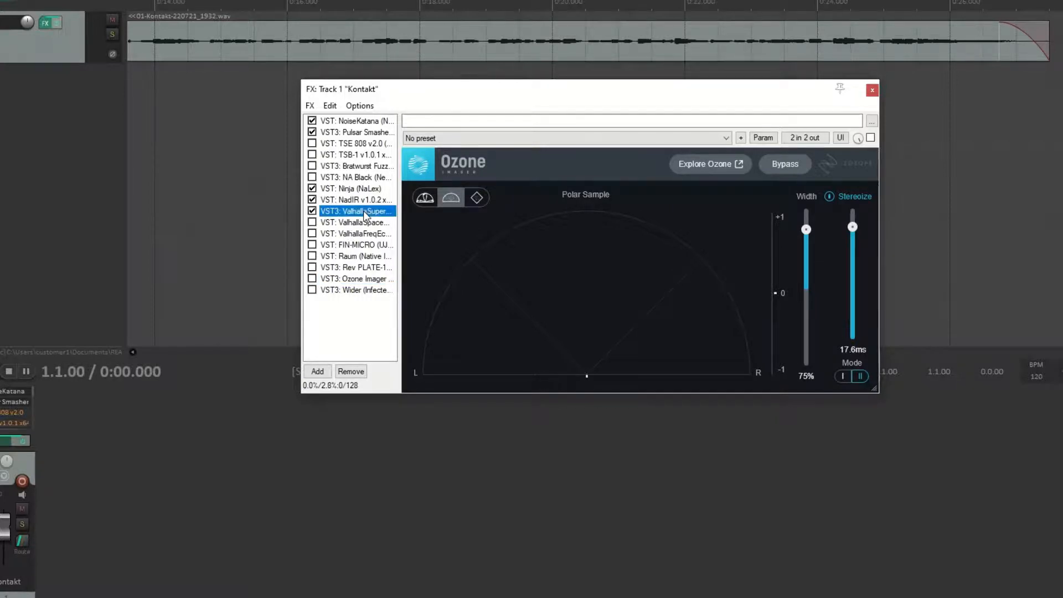
left_click(357, 210)
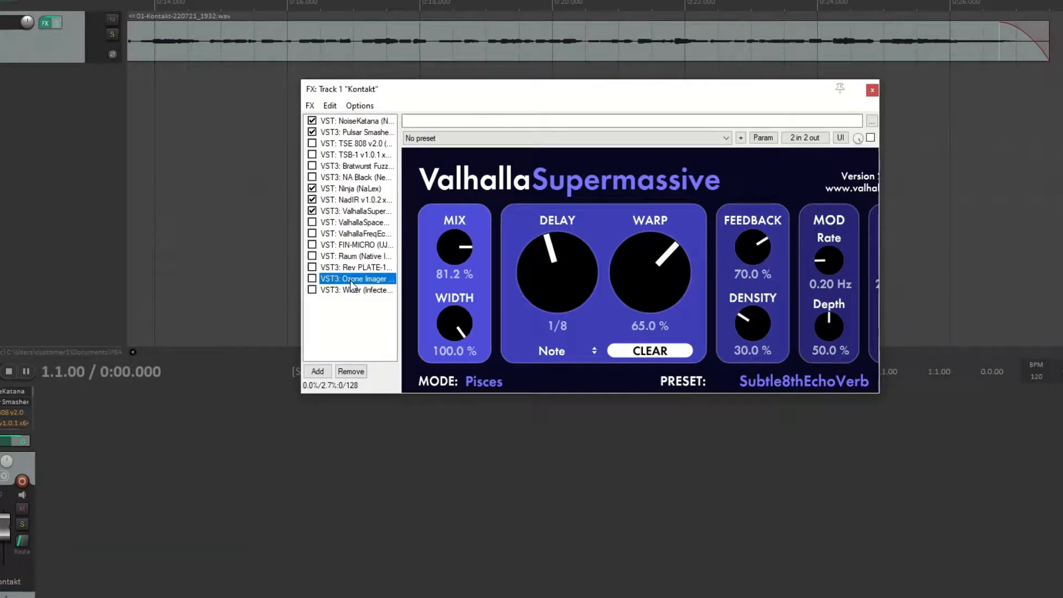
Step: Audition the Kontakt track with Ozone Imager enabled, watching its polar display, then stop
left_click(355, 278)
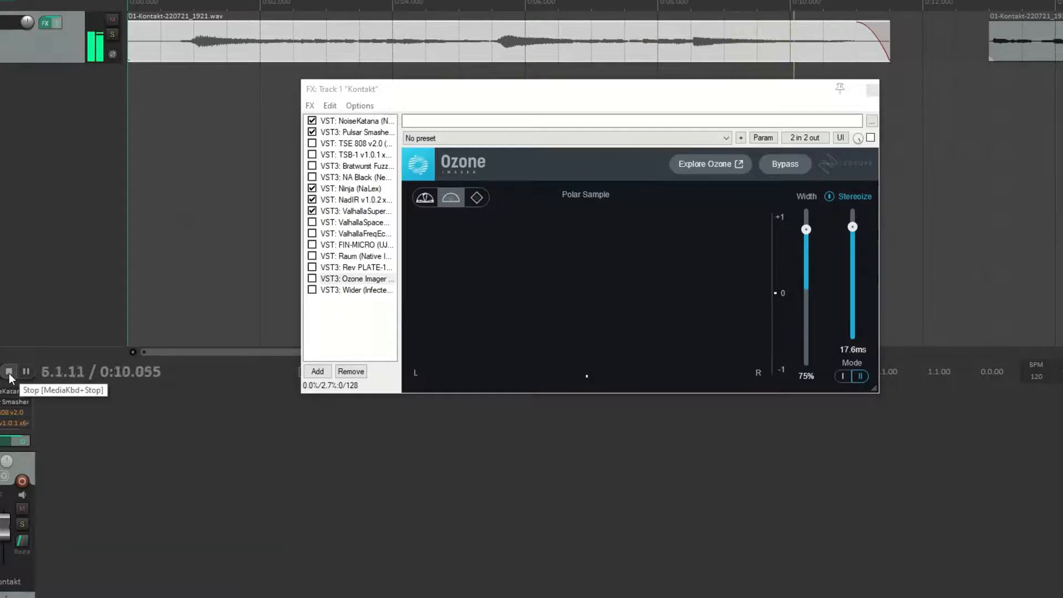
left_click(10, 372)
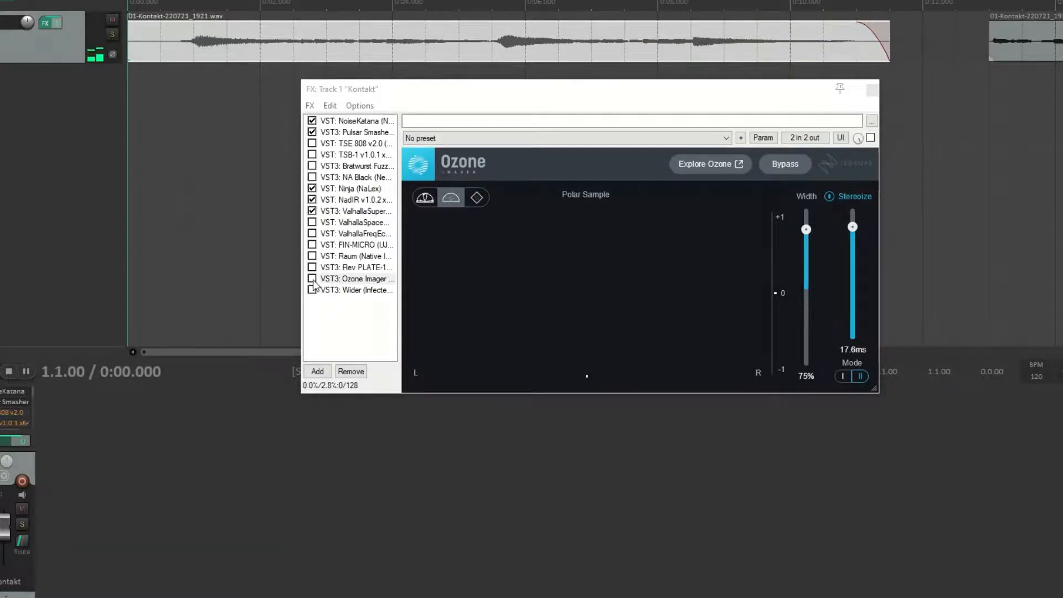
left_click(312, 278)
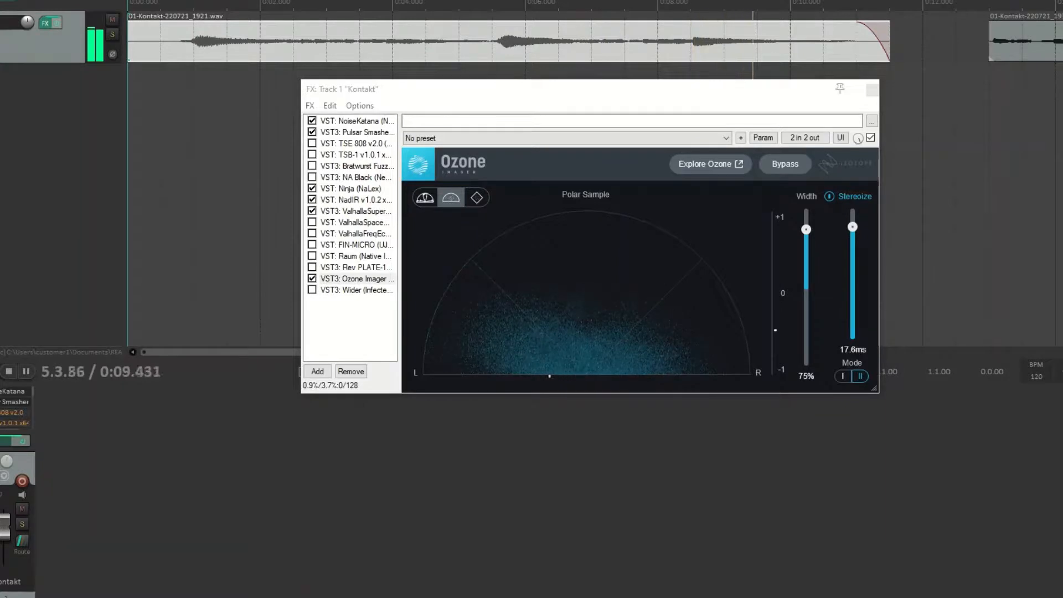
mouse_move(10, 371)
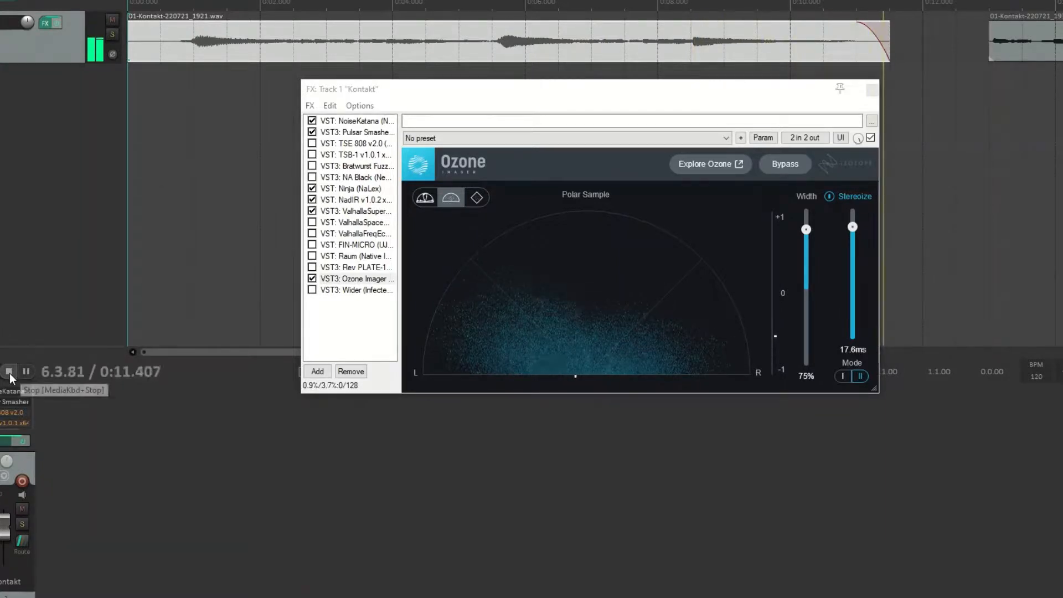
left_click(9, 371)
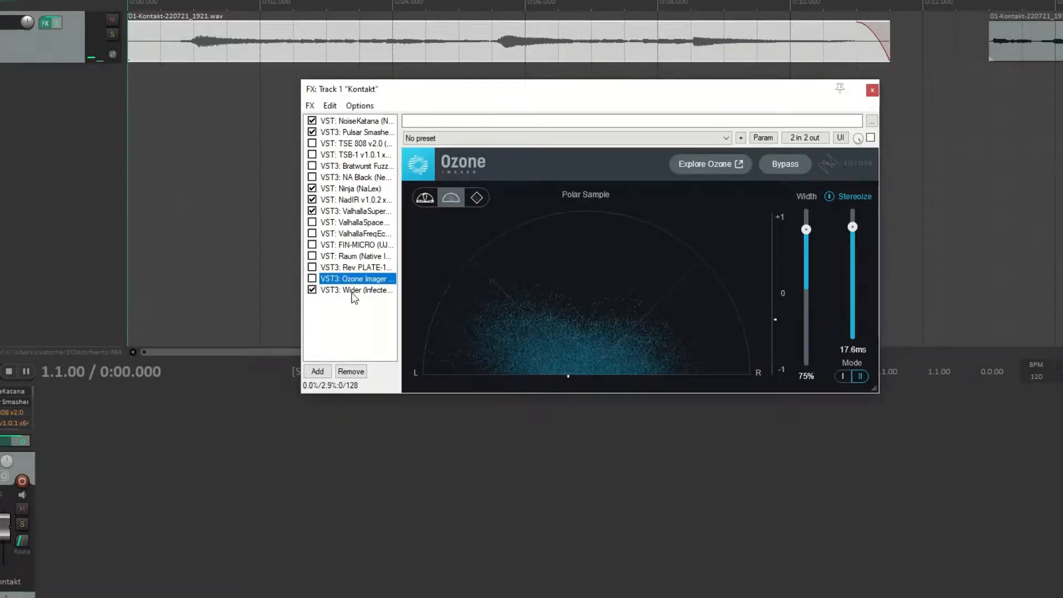
Step: Play the Kontakt track through Wider at 100% width, then switch Wider off
left_click(356, 290)
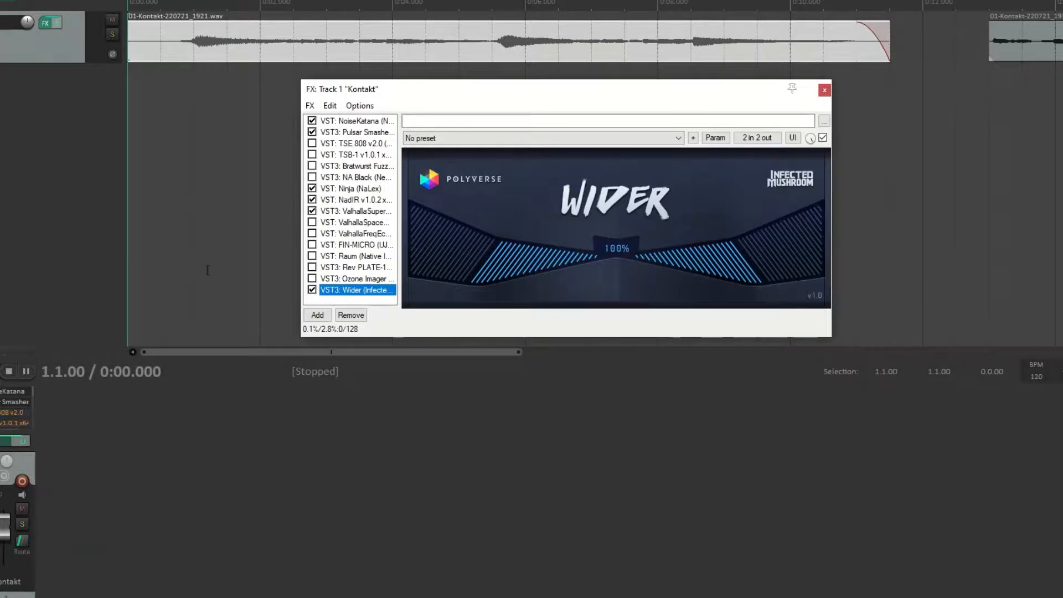
key("Space")
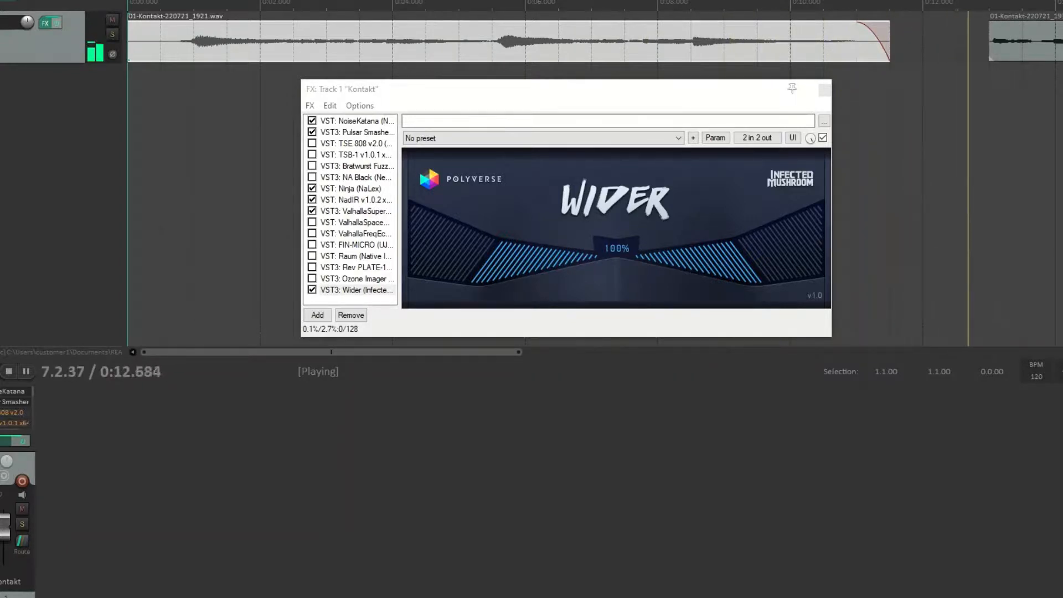
mouse_move(8, 372)
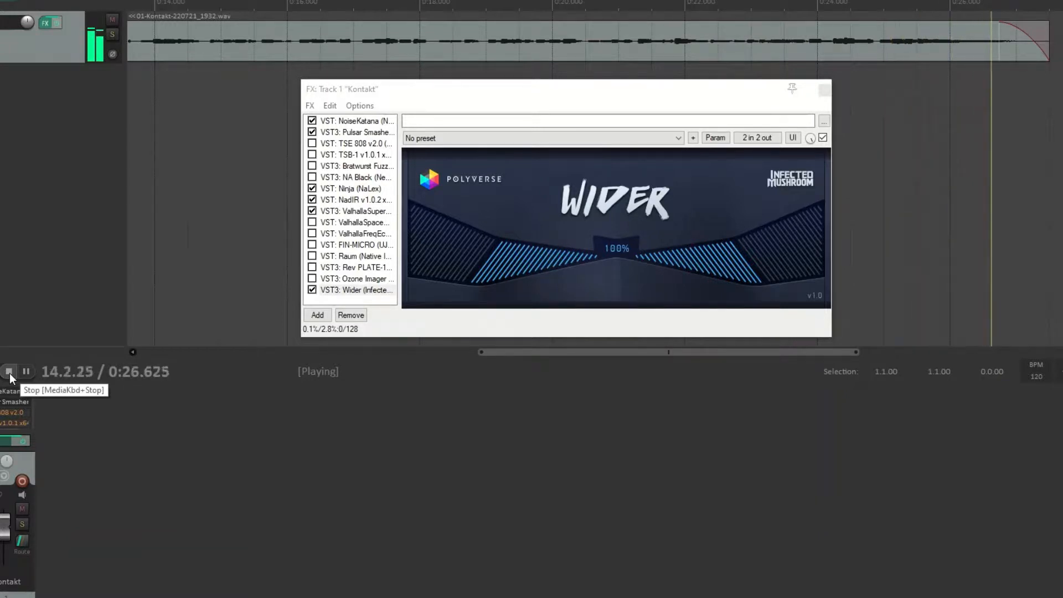
left_click(11, 370)
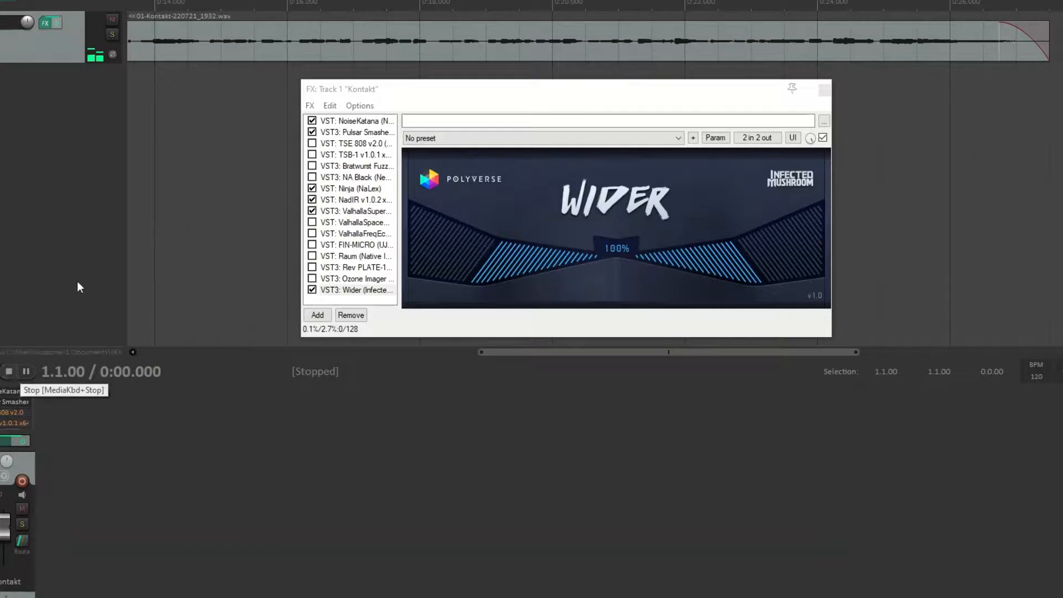
left_click(312, 289)
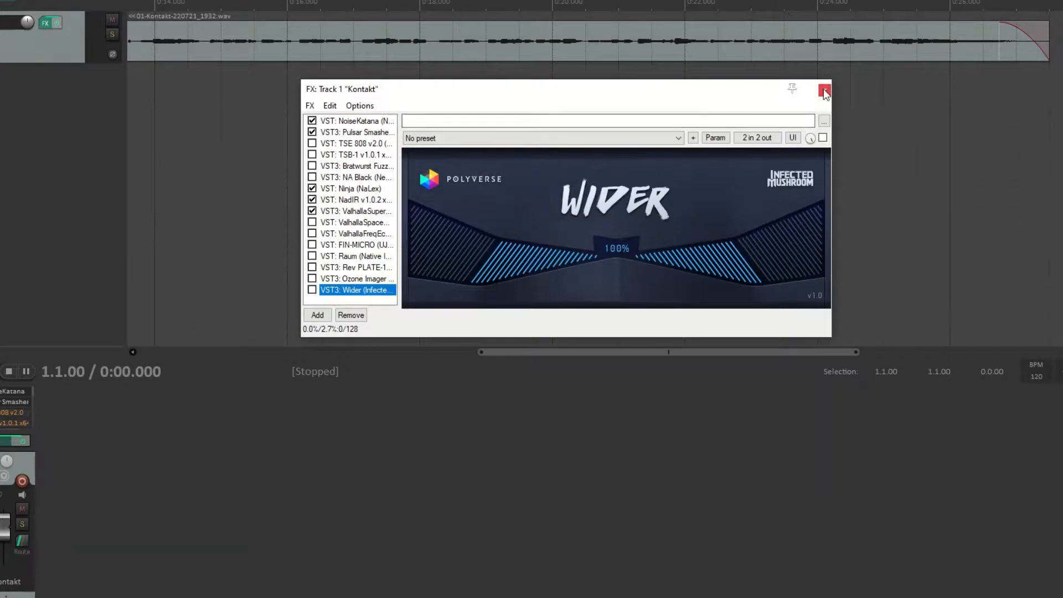
Step: Show the master FX chain, repositioned, with the bypassed ReaXcomp supersolid-bass preset selected
left_click(824, 91)
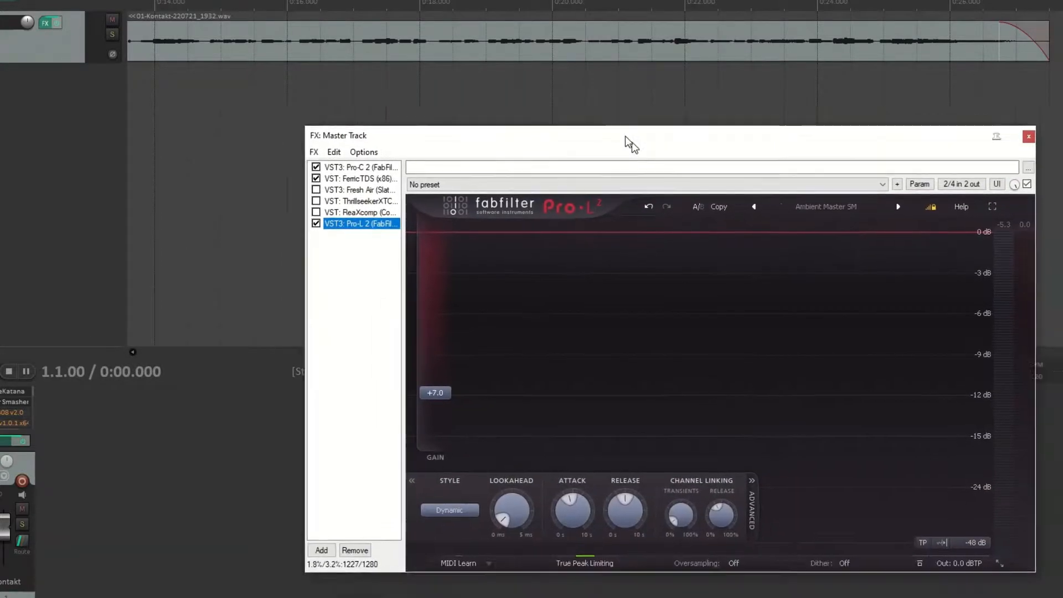
left_click_drag(627, 135, 495, 73)
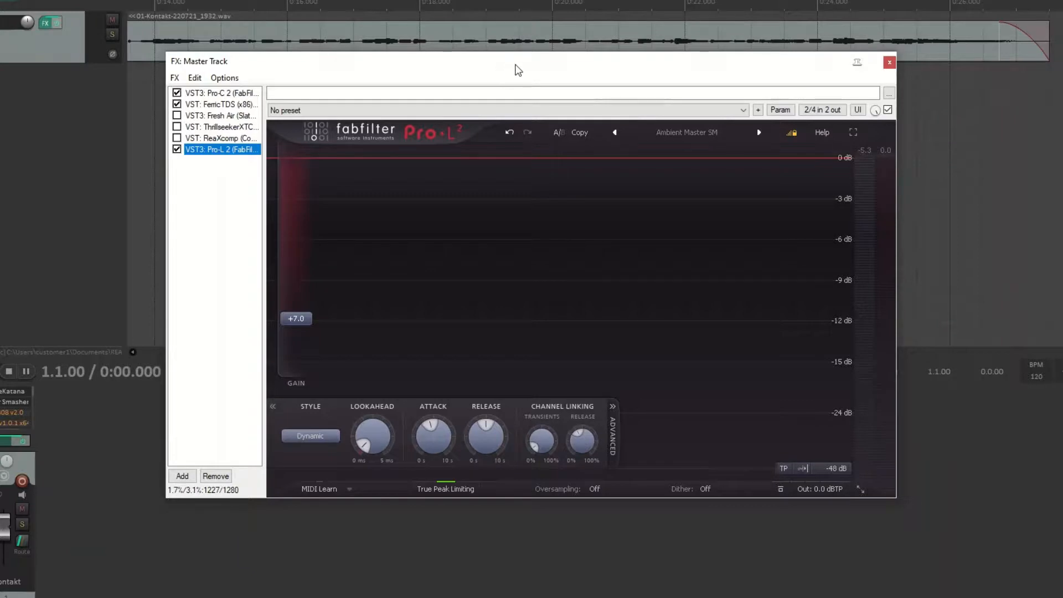
left_click_drag(516, 70, 539, 129)
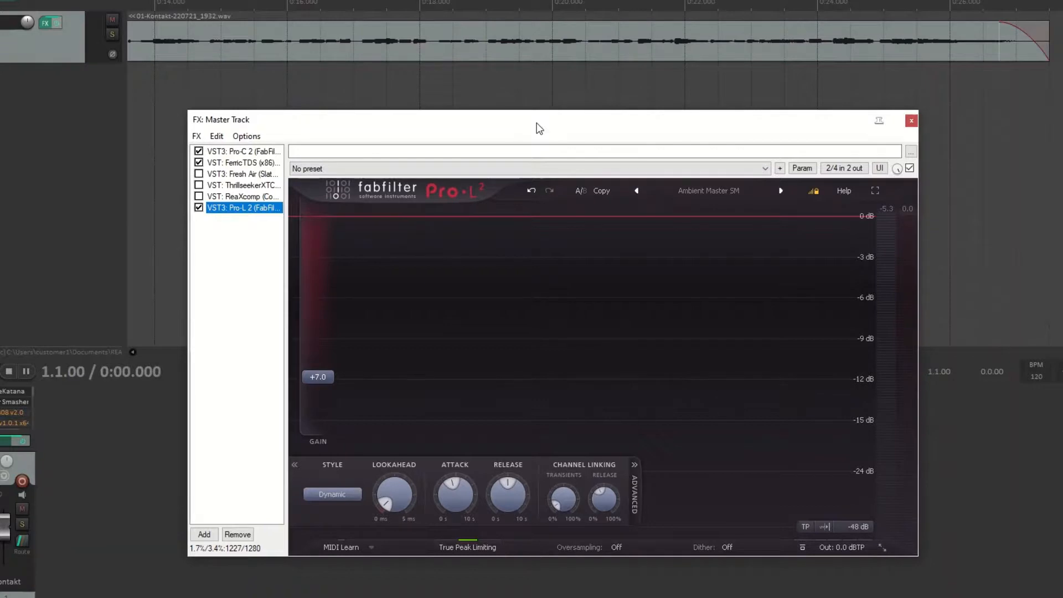
mouse_move(409, 133)
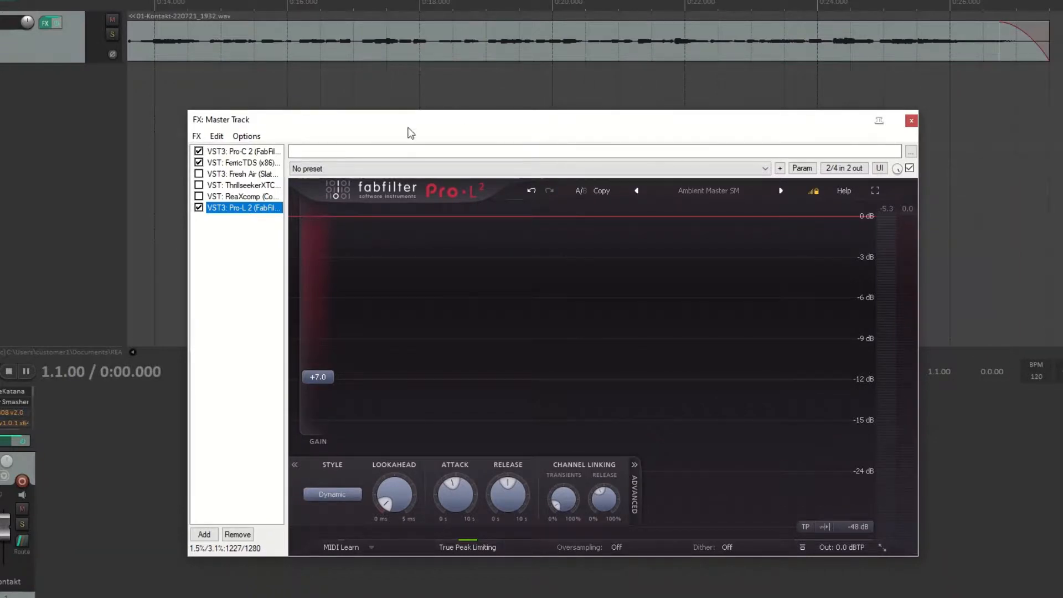
left_click(241, 196)
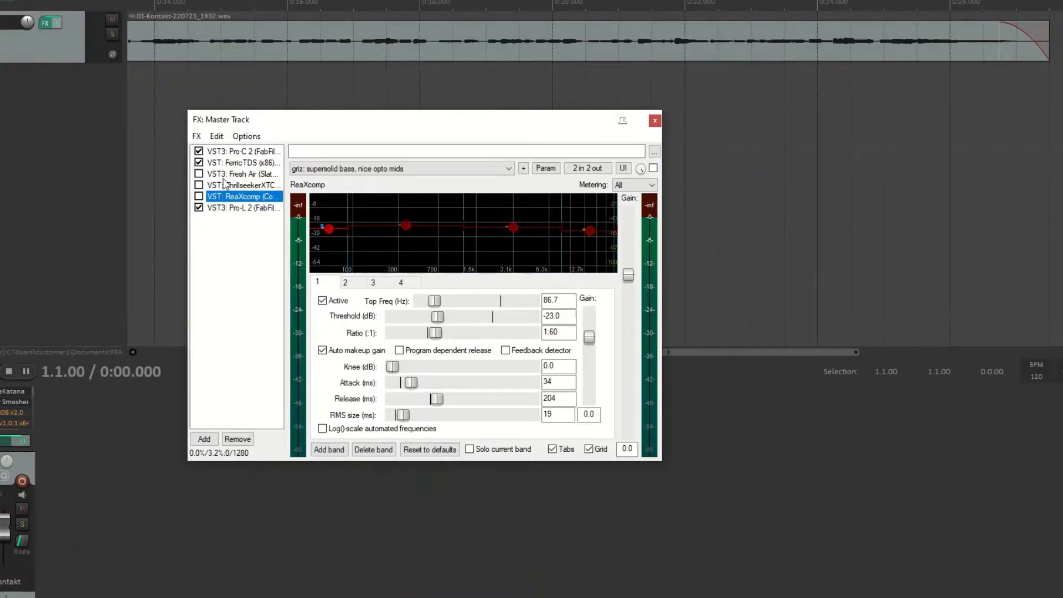
Step: Browse Fresh Air's Factory Bank presets, noting Mixbus Polish, without changing the selection
left_click(240, 174)
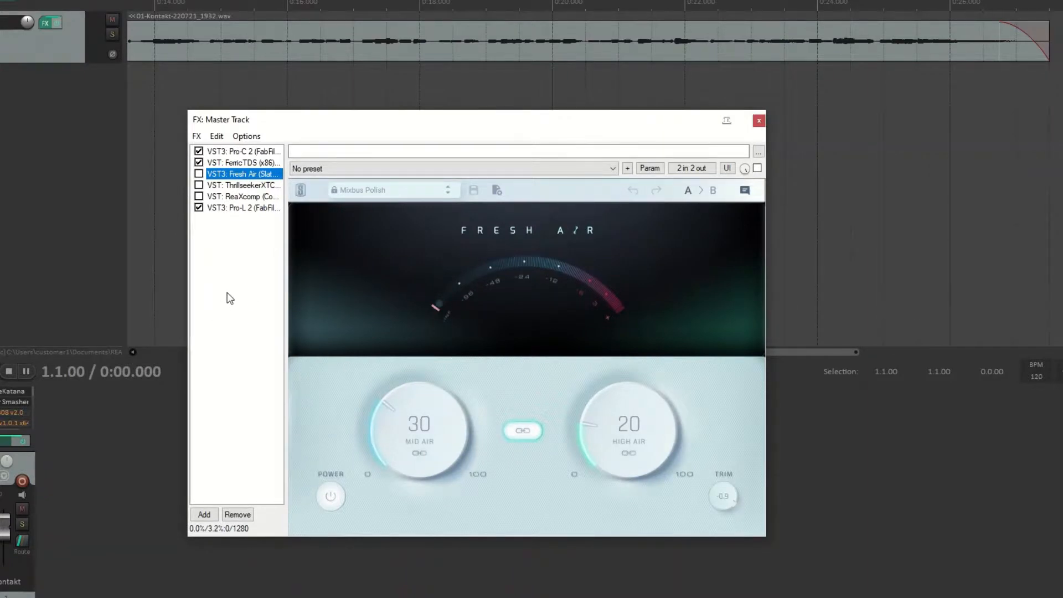
mouse_move(238, 281)
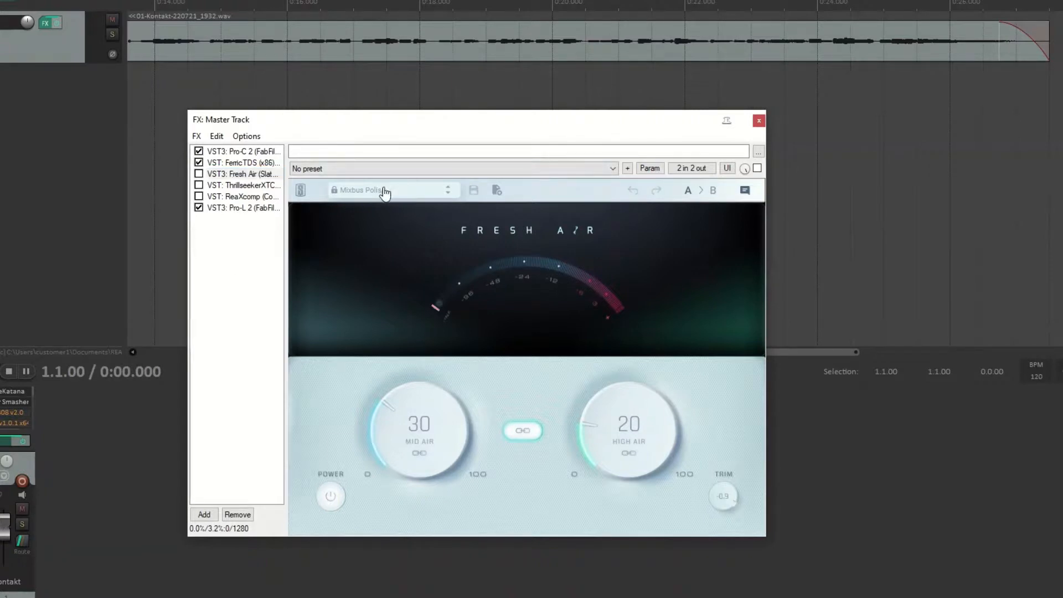
left_click(389, 190)
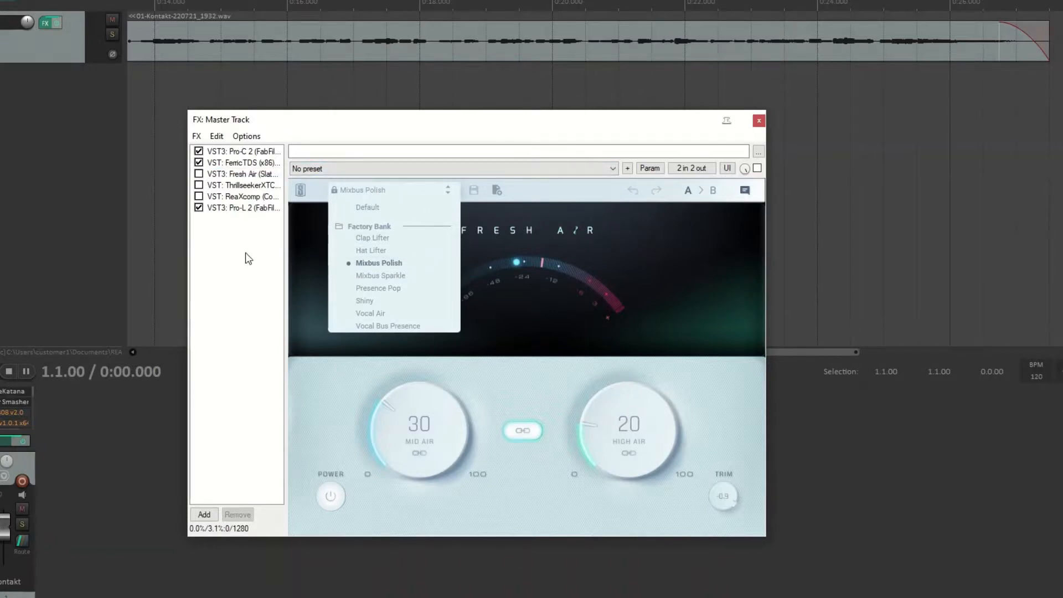
left_click(241, 185)
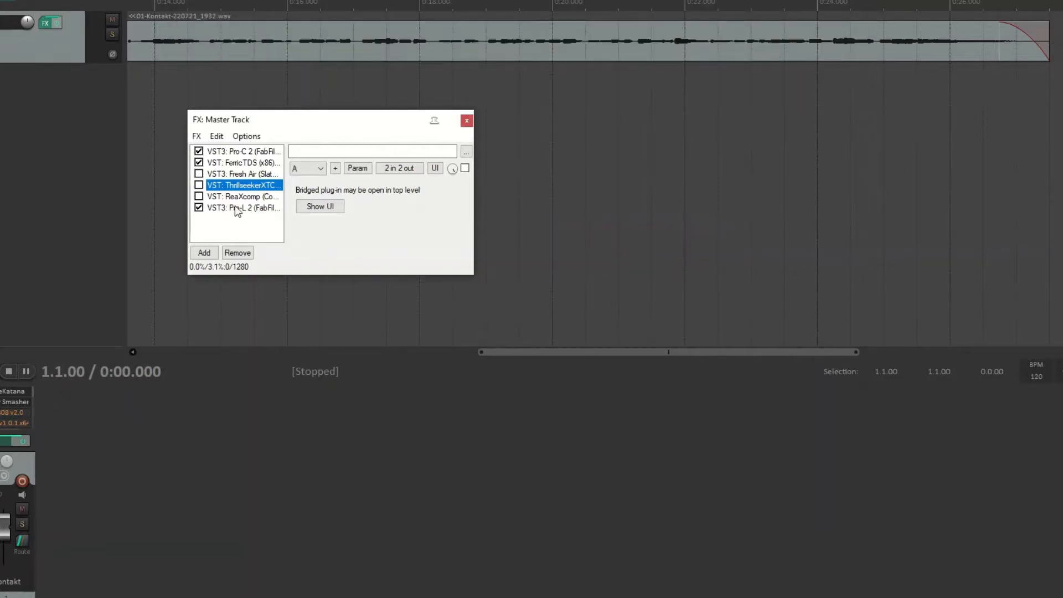
Step: Inspect FerricTDS's bridged Mix Glue preset, then close the master track's effects window
left_click(243, 196)
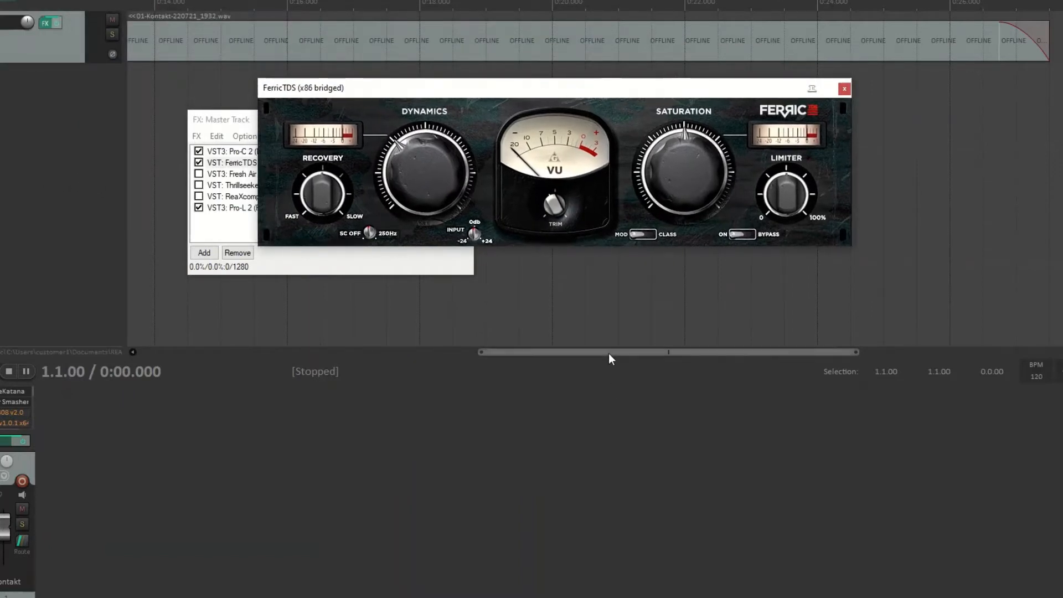
mouse_move(600, 88)
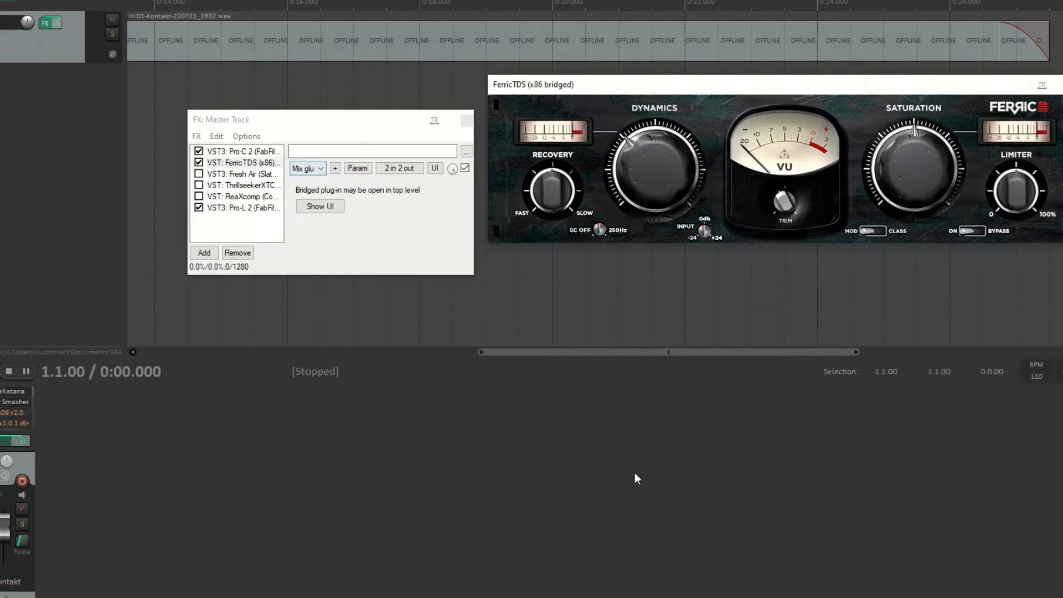
mouse_move(631, 514)
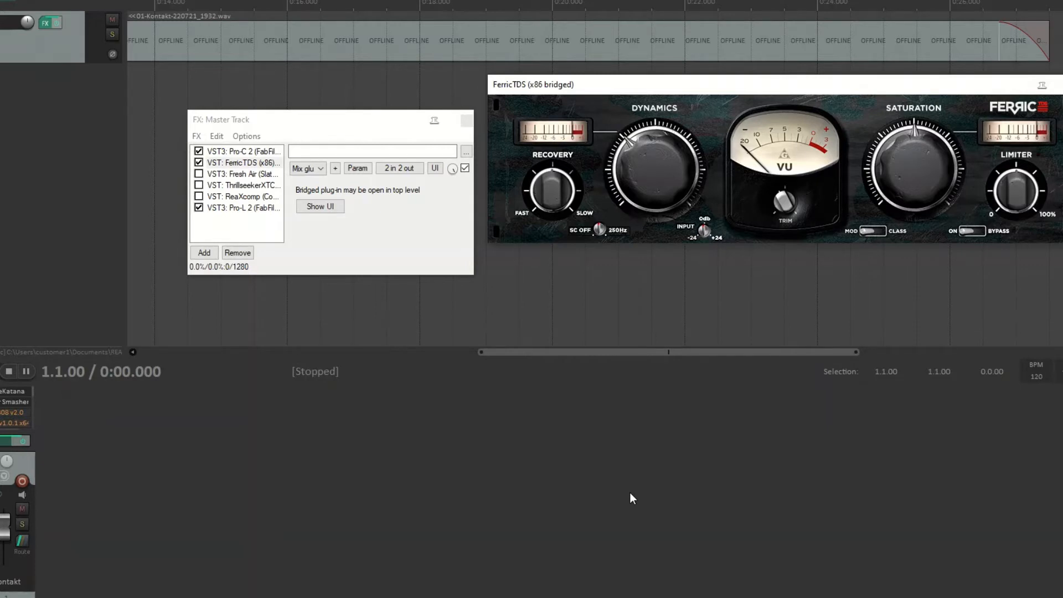
mouse_move(621, 88)
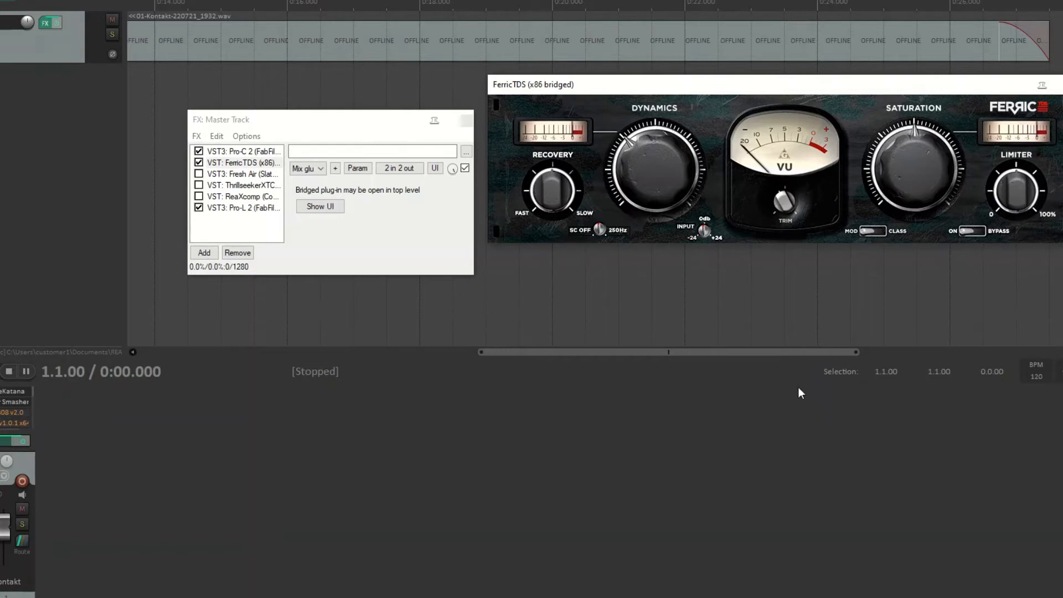
mouse_move(765, 448)
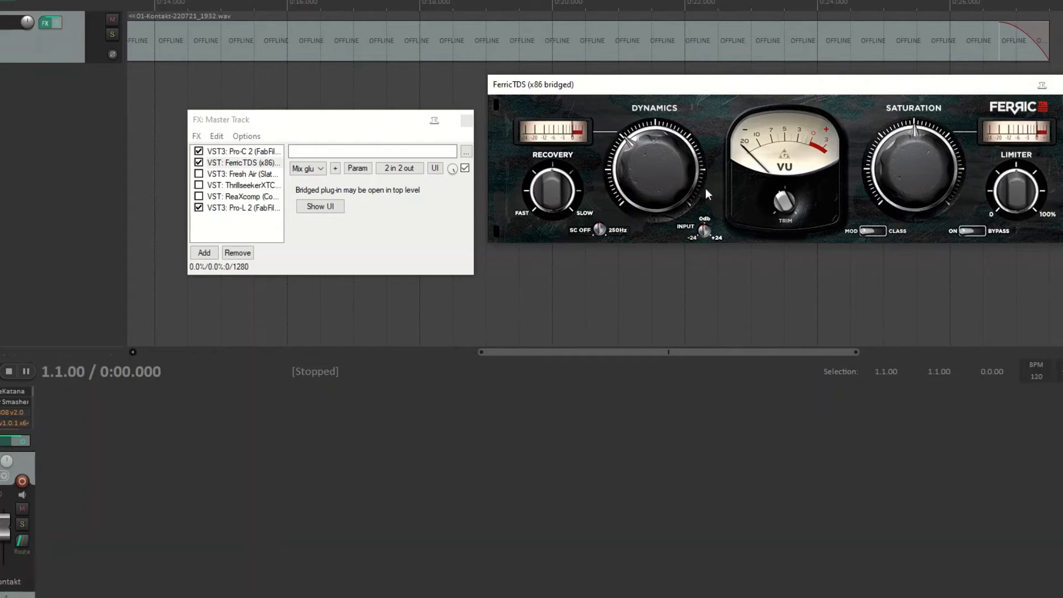
mouse_move(707, 193)
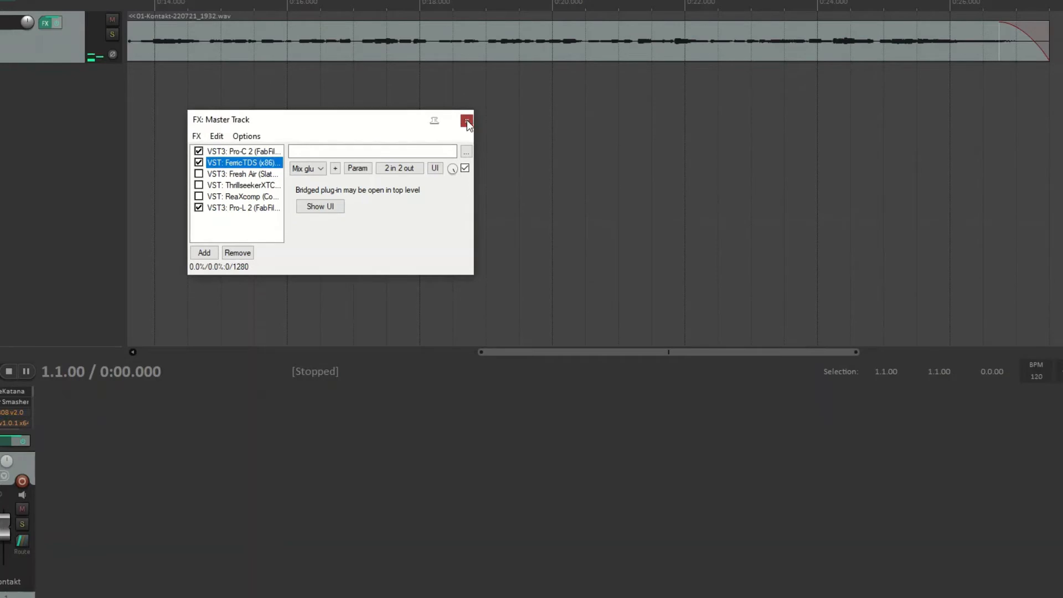
left_click(465, 121)
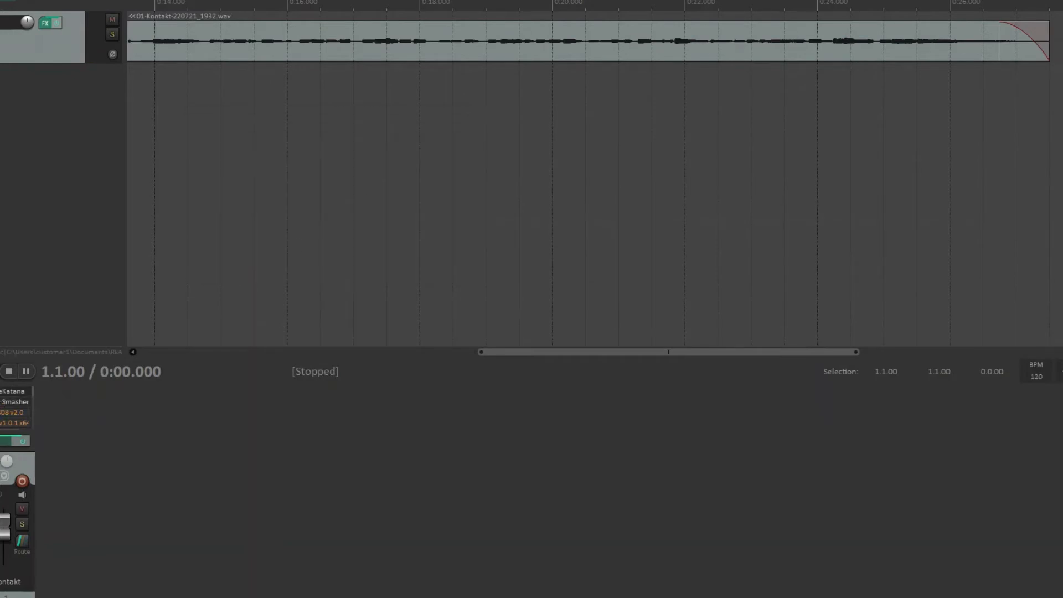